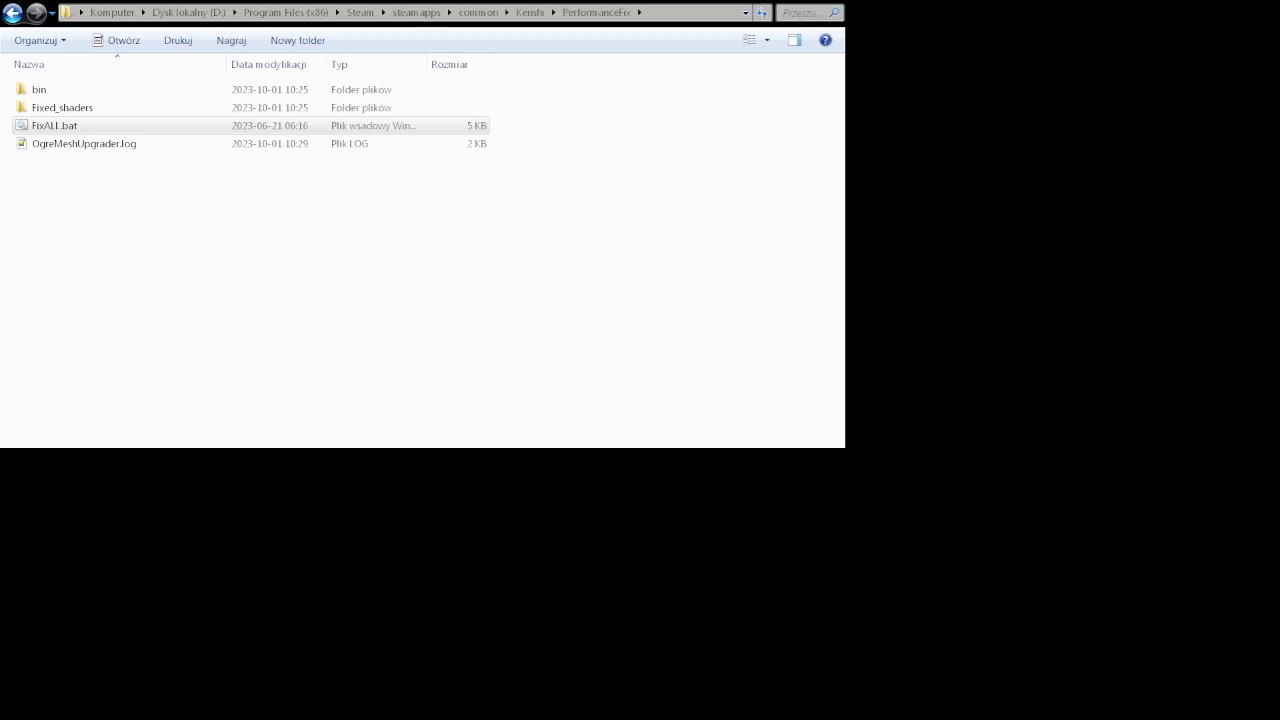
Step: Run fixAll.bat from the Performance fix folder so its console starts listing Kenshi mesh files
{"action": "double_click", "coordinate": [54, 124]}
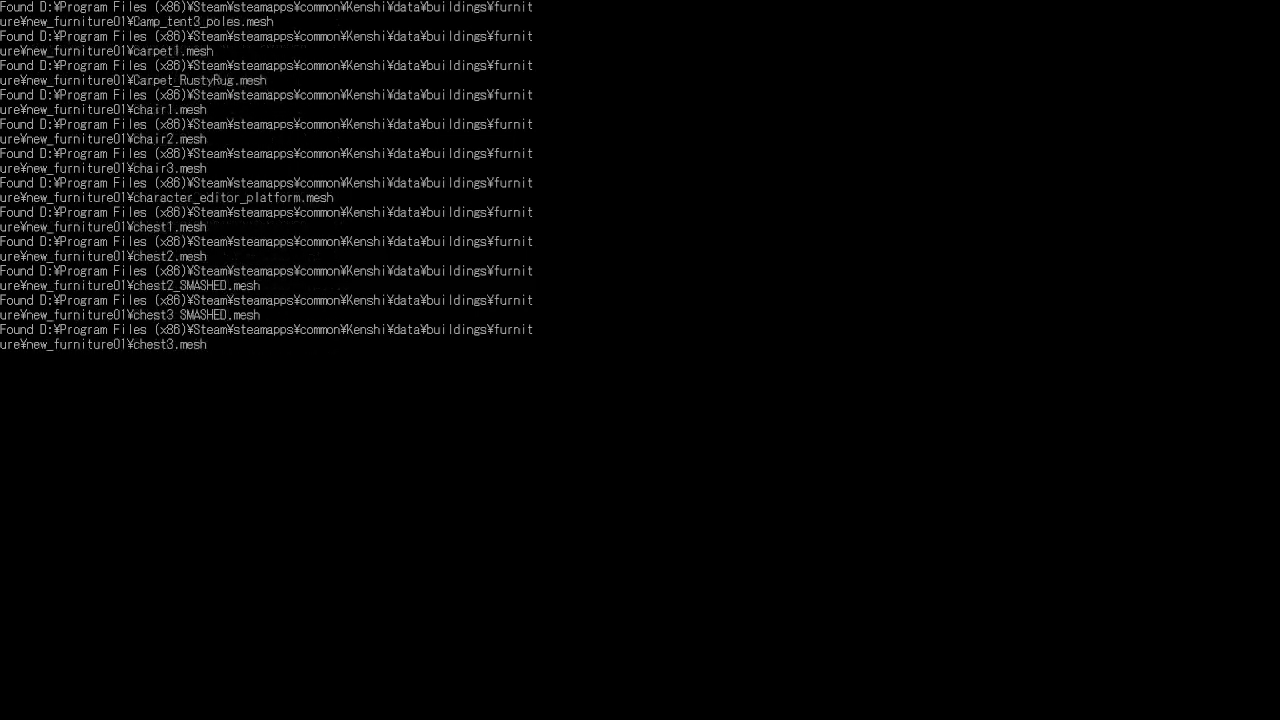
{"action": "scroll", "scroll_direction": "down", "scroll_amount": 3}
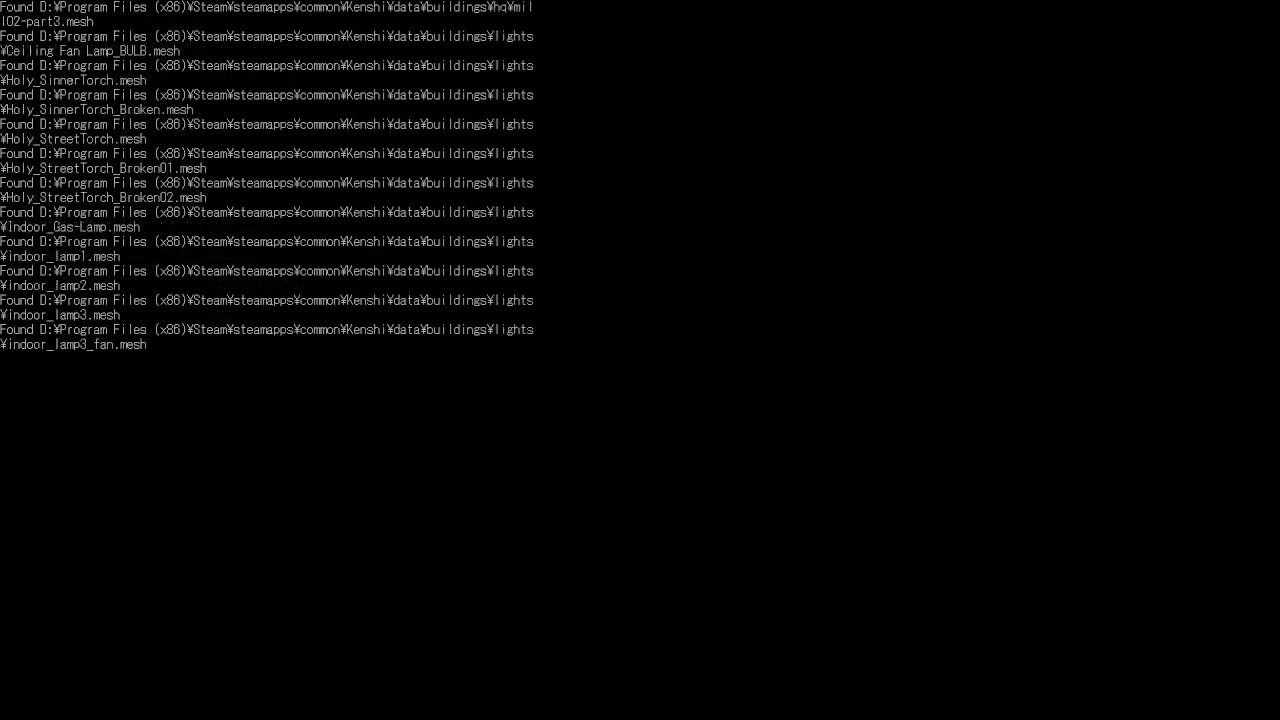
{"action": "scroll", "scroll_direction": "down", "scroll_amount": 3}
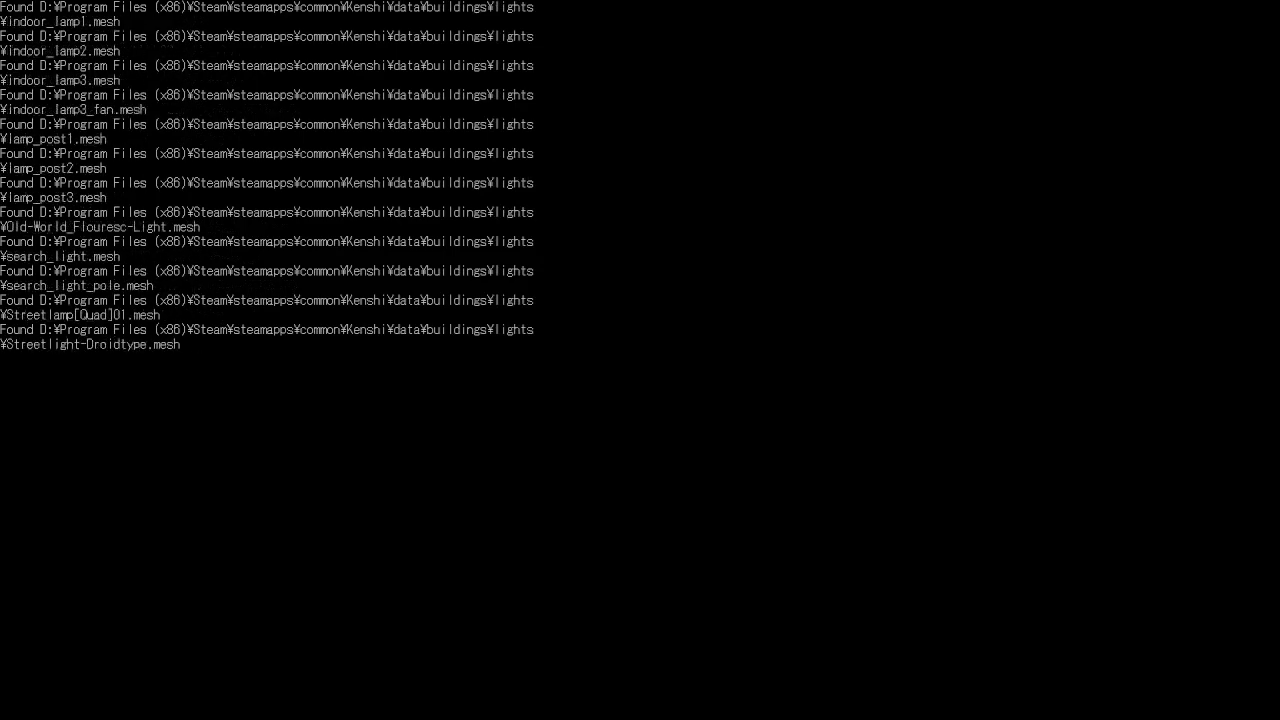
{"action": "scroll", "scroll_direction": "down", "scroll_amount": 3}
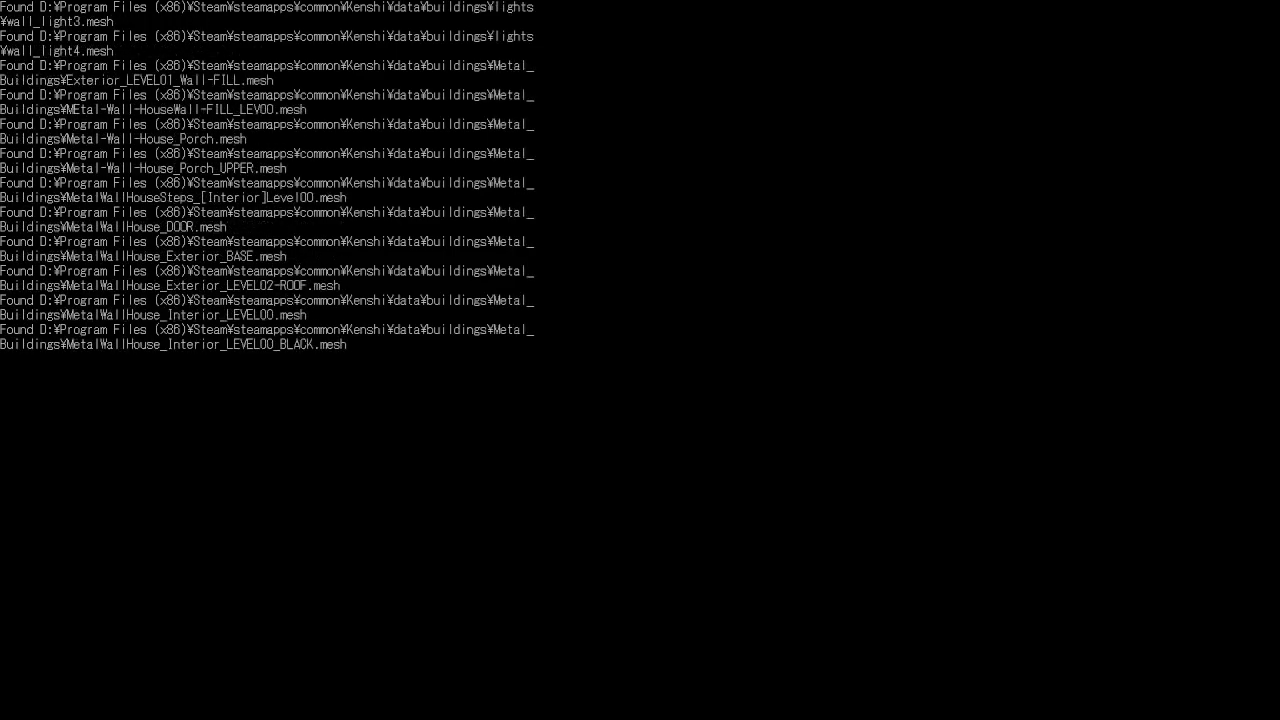
{"action": "scroll", "scroll_direction": "down", "scroll_amount": 3}
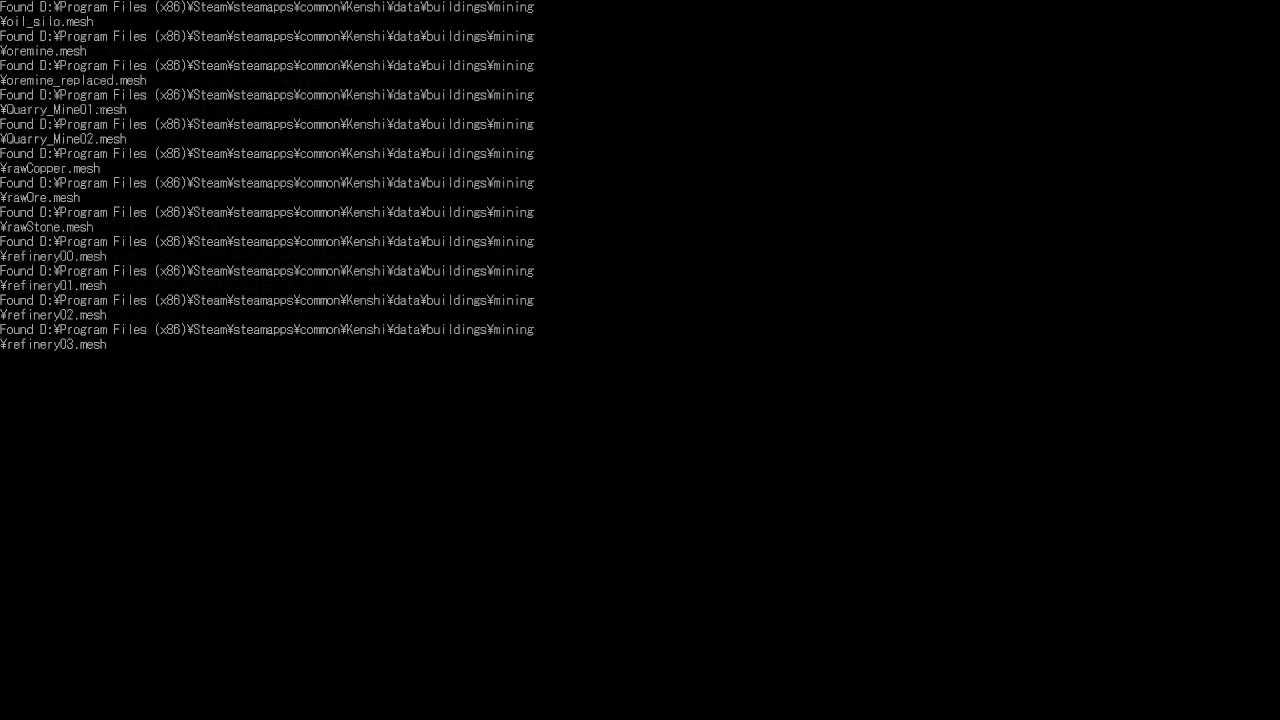
{"action": "scroll", "scroll_direction": "down", "scroll_amount": 3}
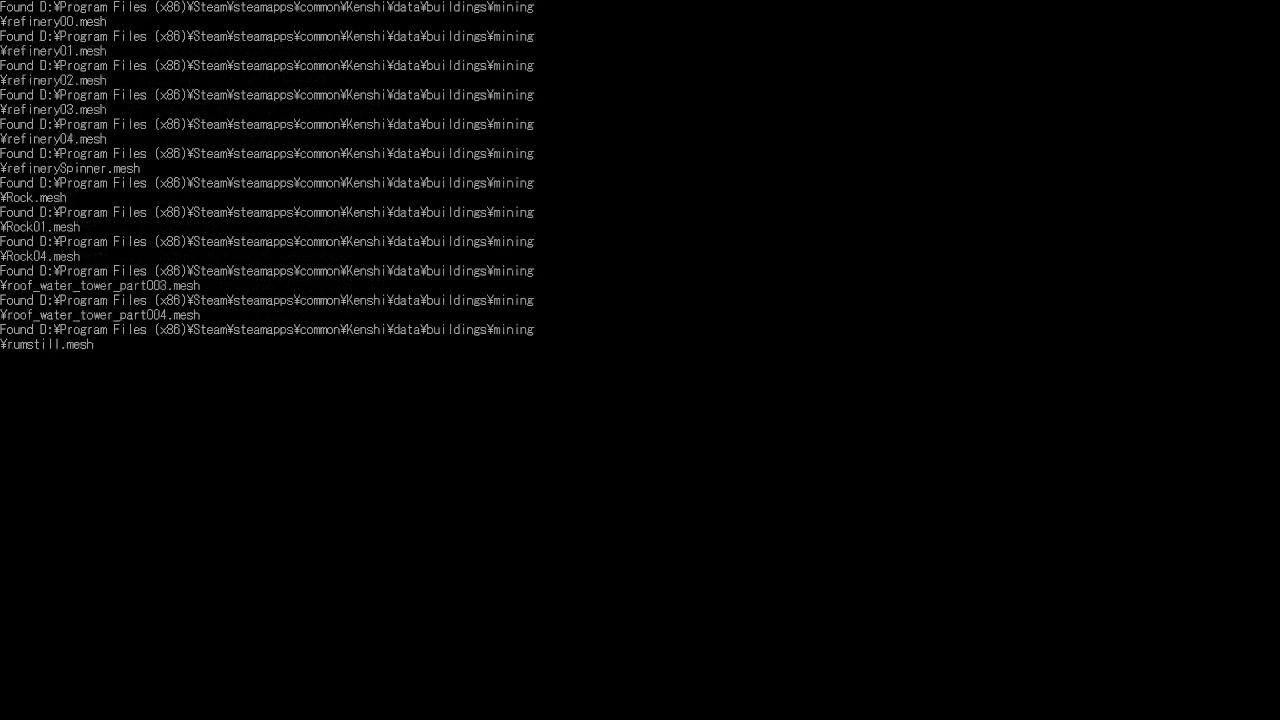
{"action": "scroll", "scroll_direction": "down", "scroll_amount": 3}
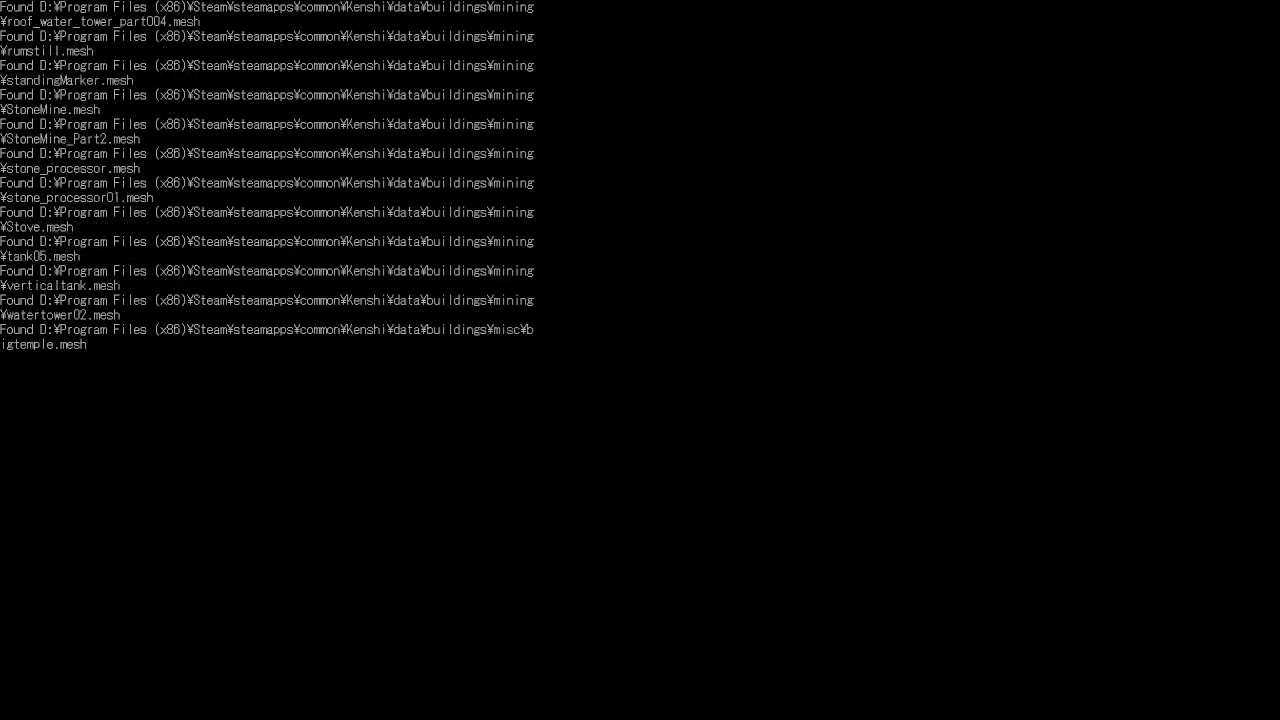
{"action": "scroll", "scroll_direction": "down", "scroll_amount": 3}
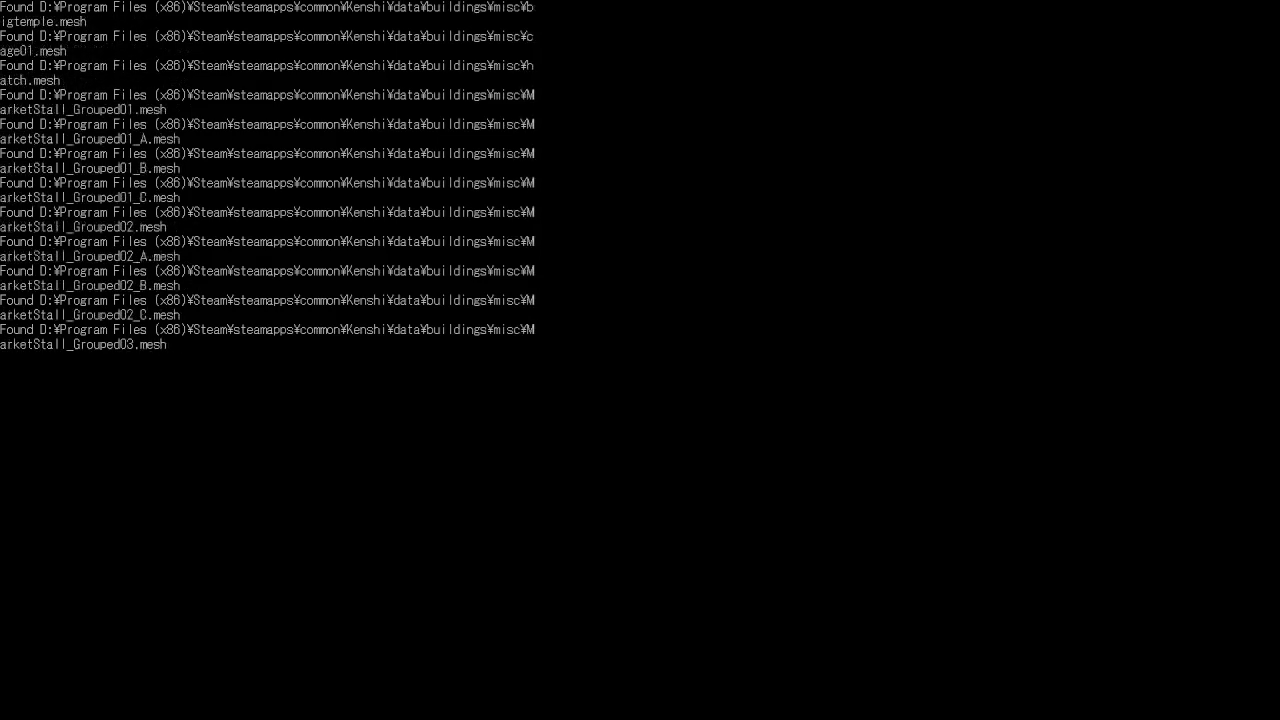
{"action": "scroll", "scroll_direction": "down", "scroll_amount": 3}
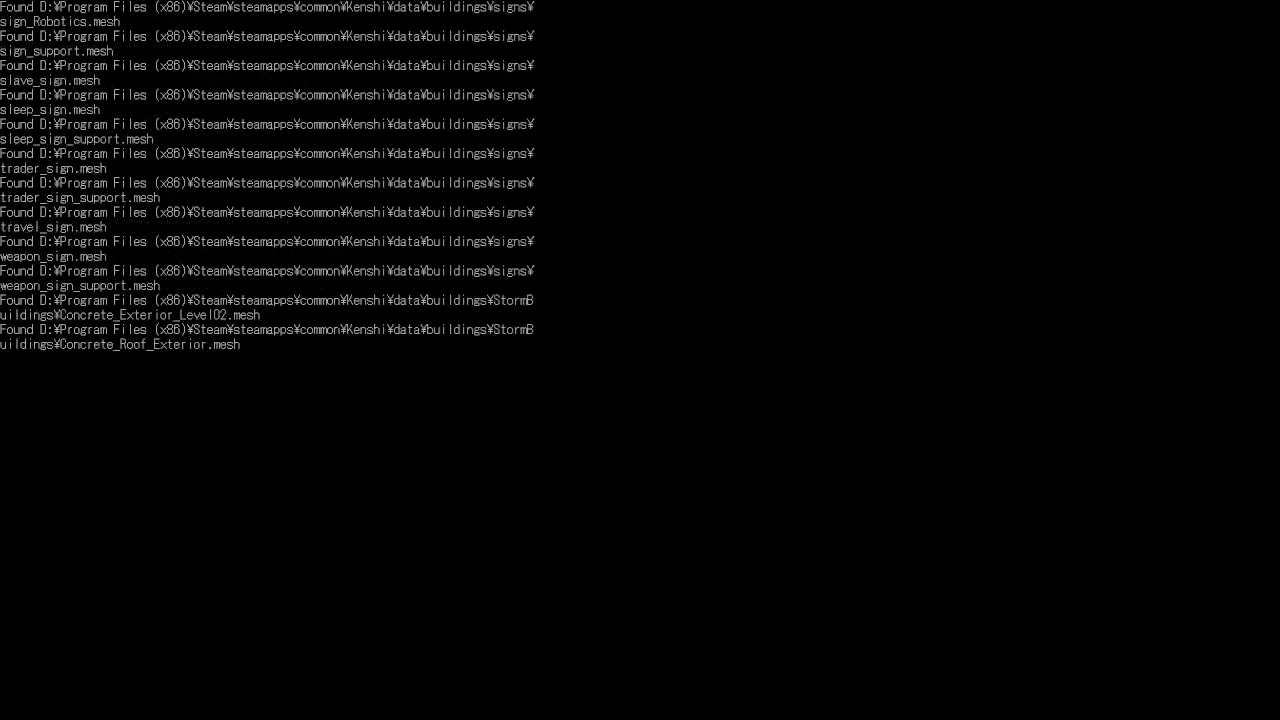
{"action": "scroll", "scroll_direction": "down", "scroll_amount": 3}
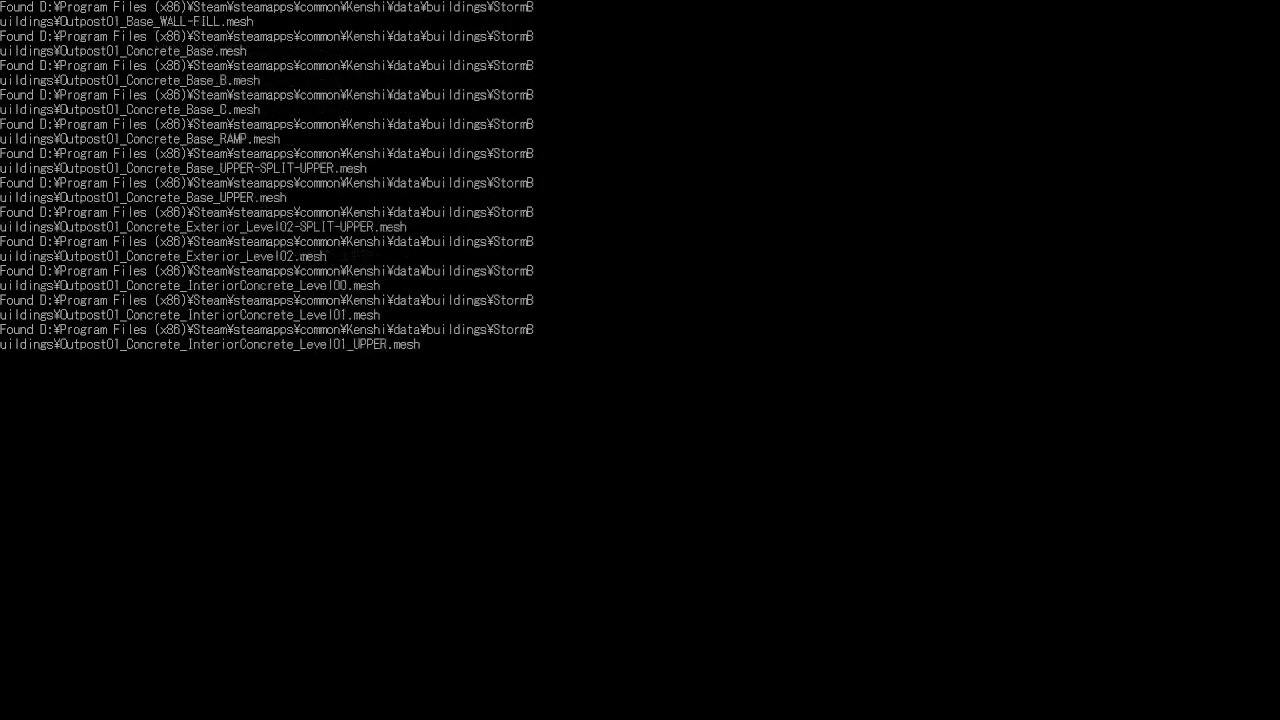
{"action": "scroll", "scroll_direction": "down", "scroll_amount": 3}
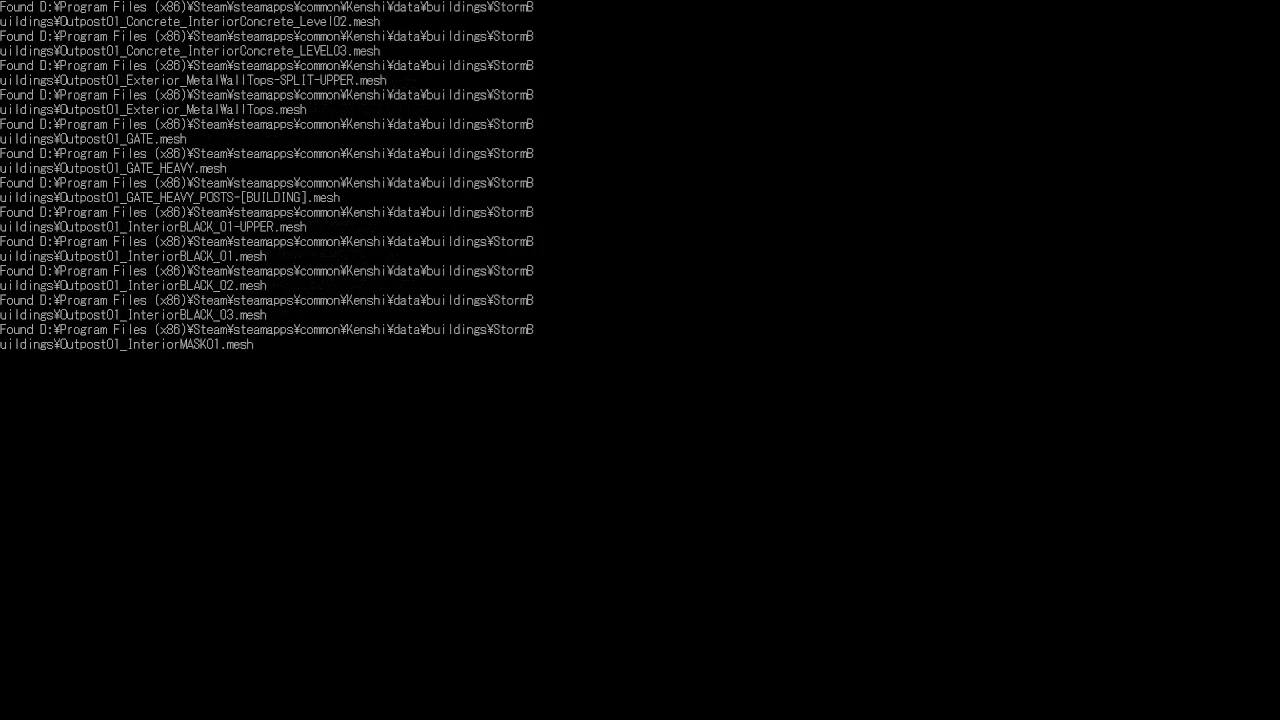
{"action": "scroll", "scroll_direction": "down", "scroll_amount": 3}
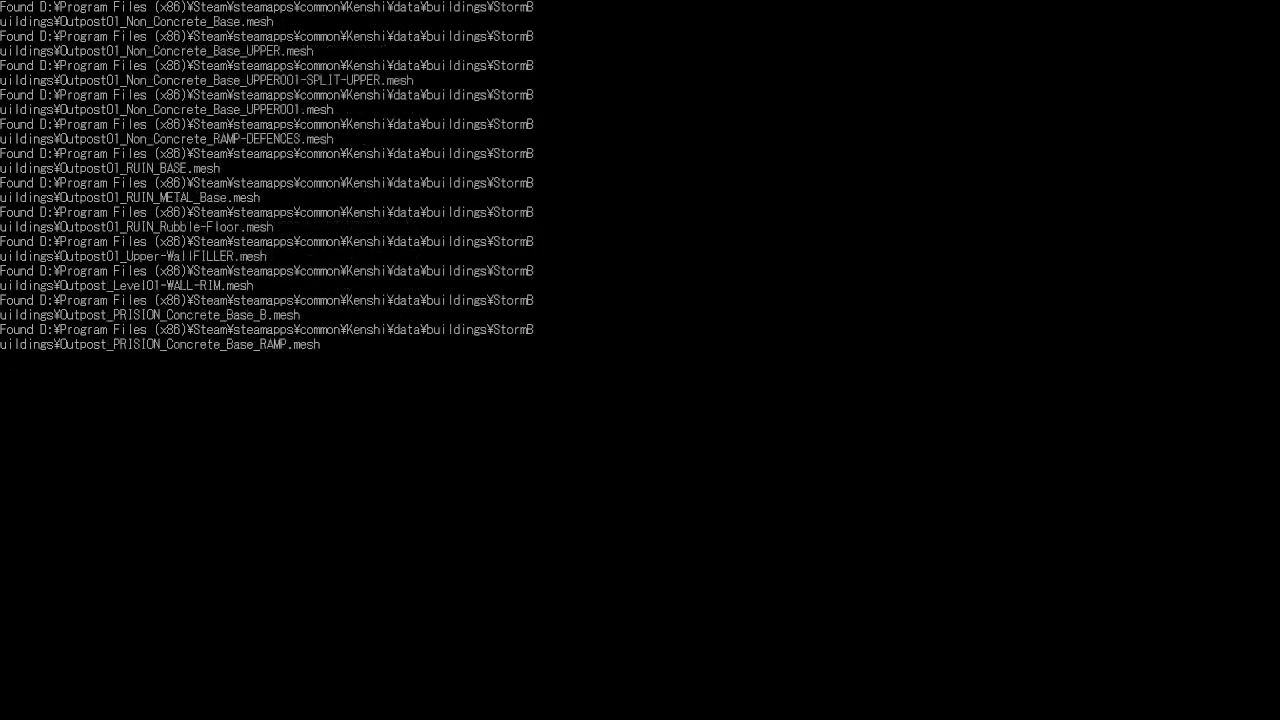
{"action": "scroll", "scroll_direction": "down", "scroll_amount": 3}
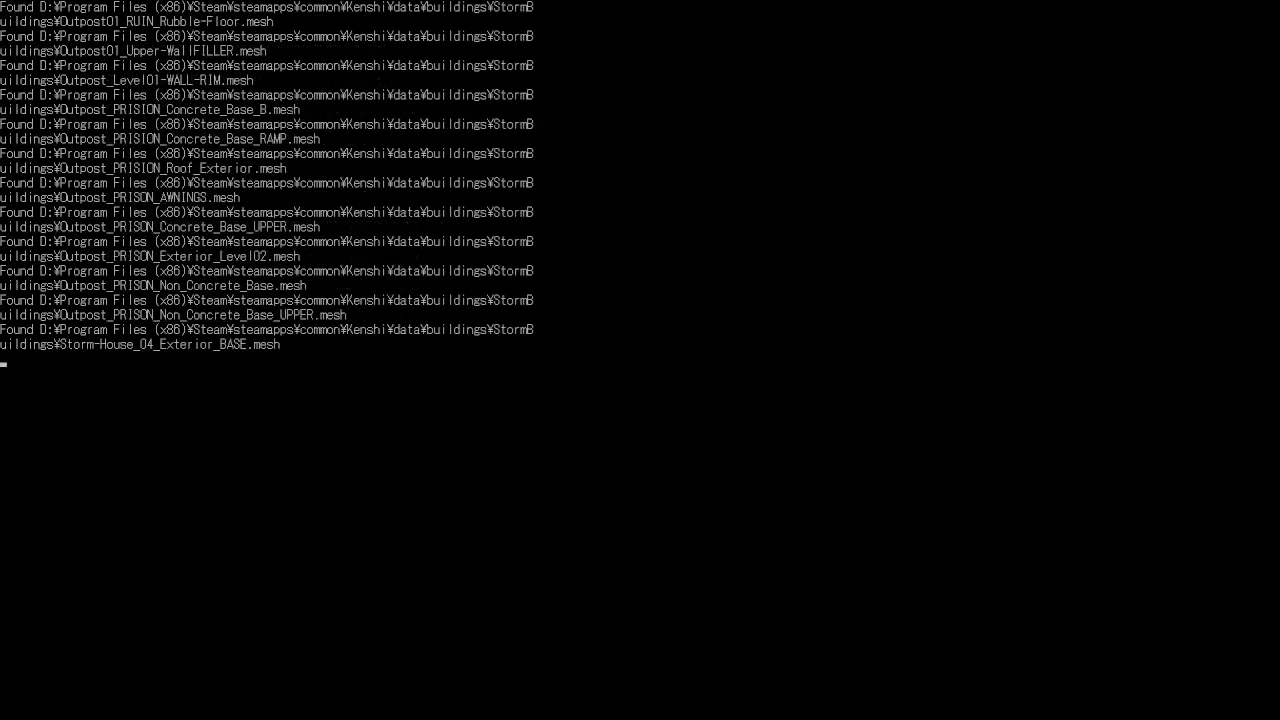
{"action": "scroll", "scroll_direction": "down", "scroll_amount": 3}
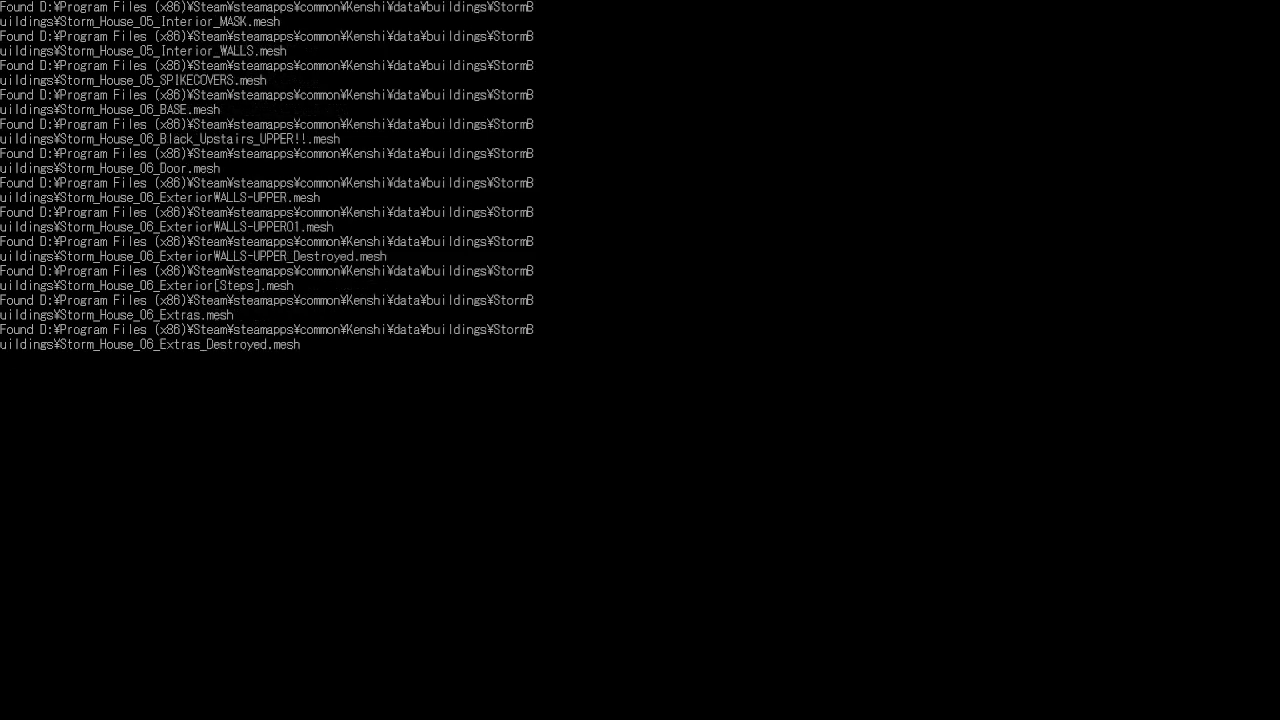
{"action": "scroll", "scroll_direction": "down", "scroll_amount": 3}
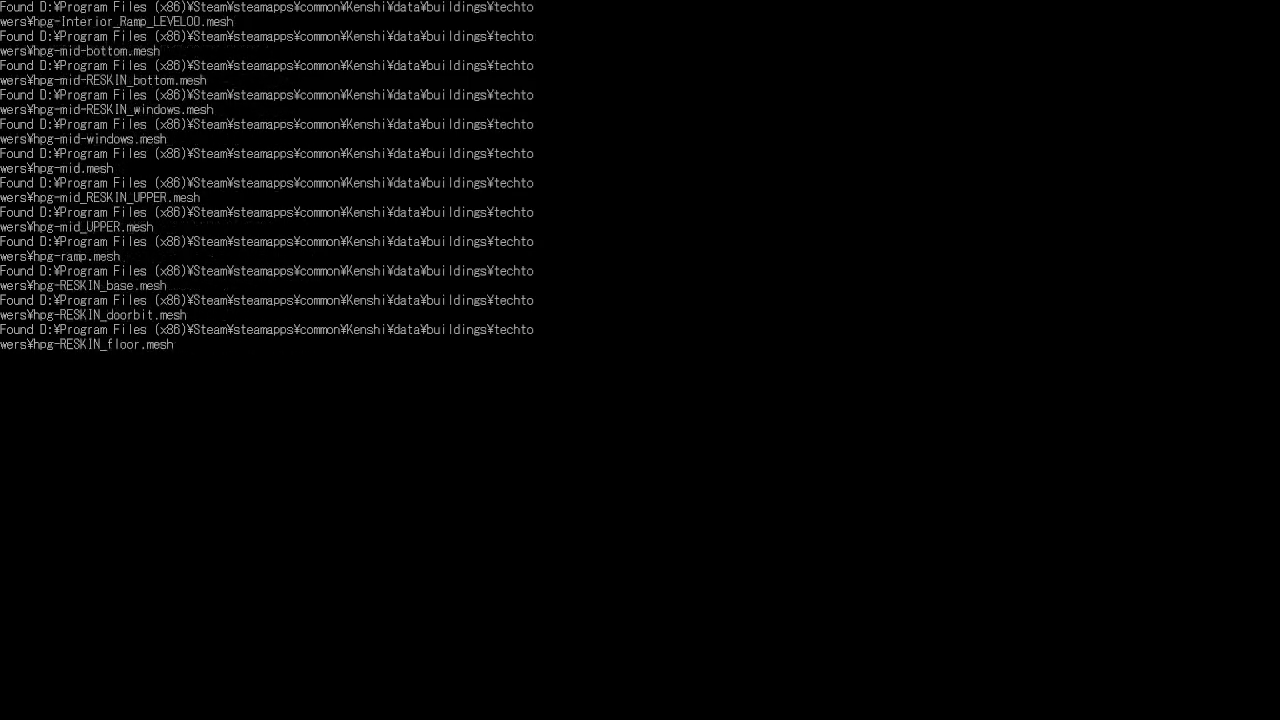
{"action": "scroll", "scroll_direction": "down", "scroll_amount": 3}
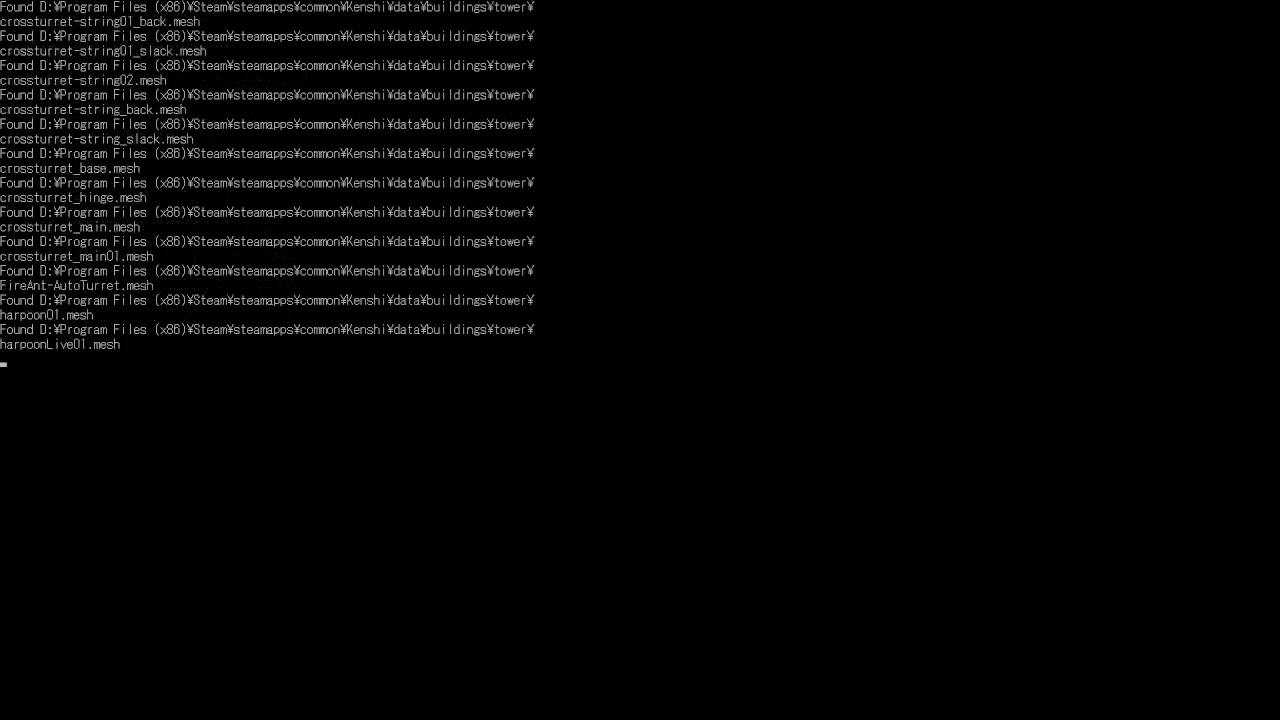
{"action": "scroll", "scroll_direction": "down", "scroll_amount": 3}
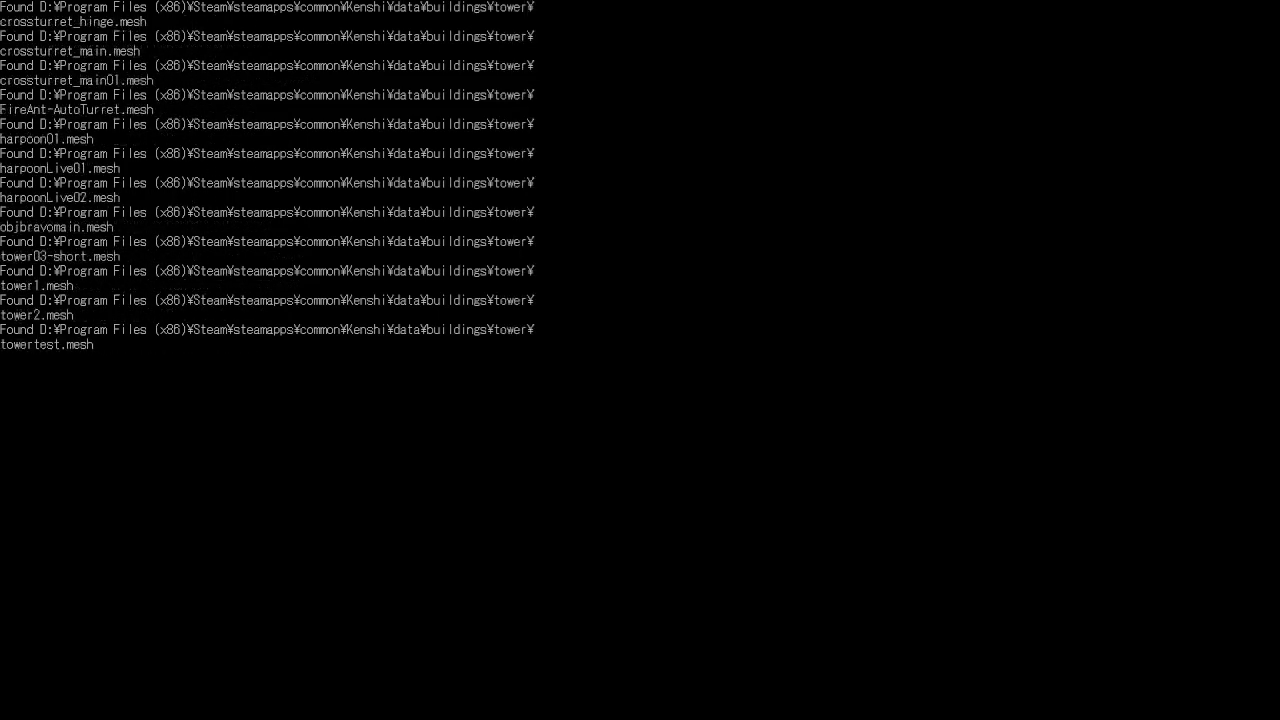
{"action": "scroll", "scroll_direction": "down", "scroll_amount": 3}
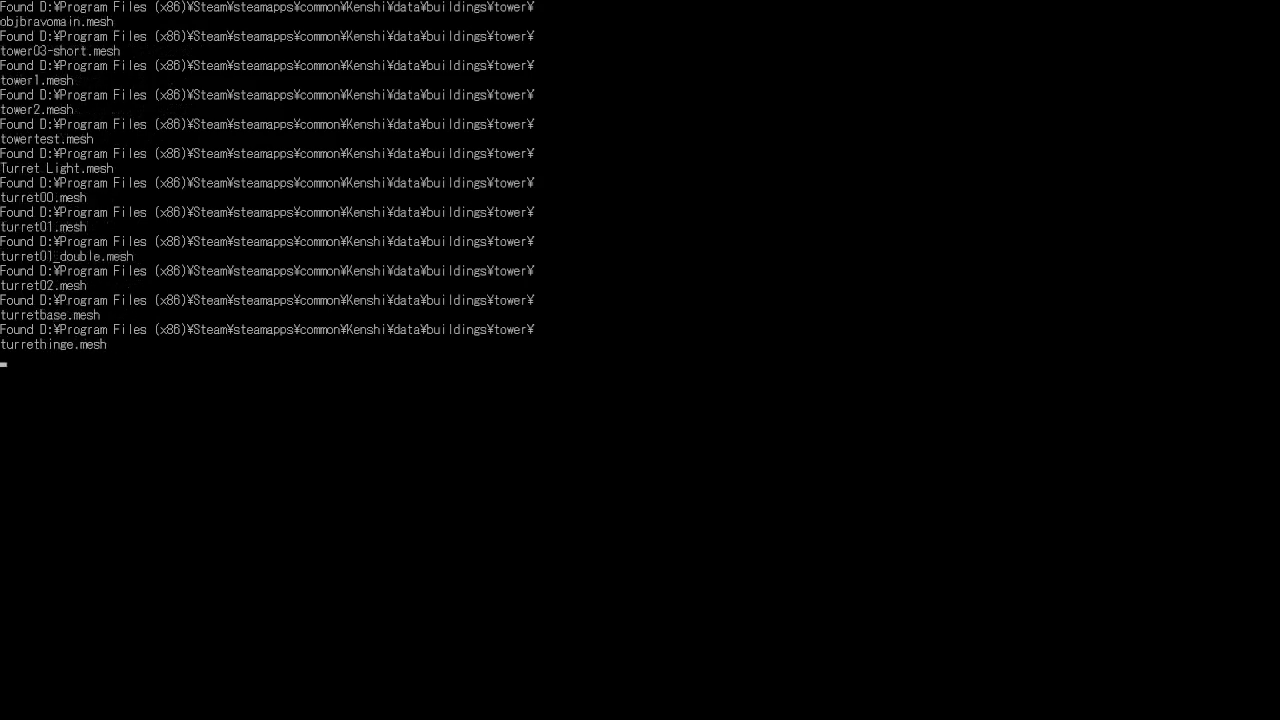
Step: Scroll the console as the batch lists Found lines for armour and nests .mesh files
{"action": "scroll", "scroll_direction": "down", "scroll_amount": 3}
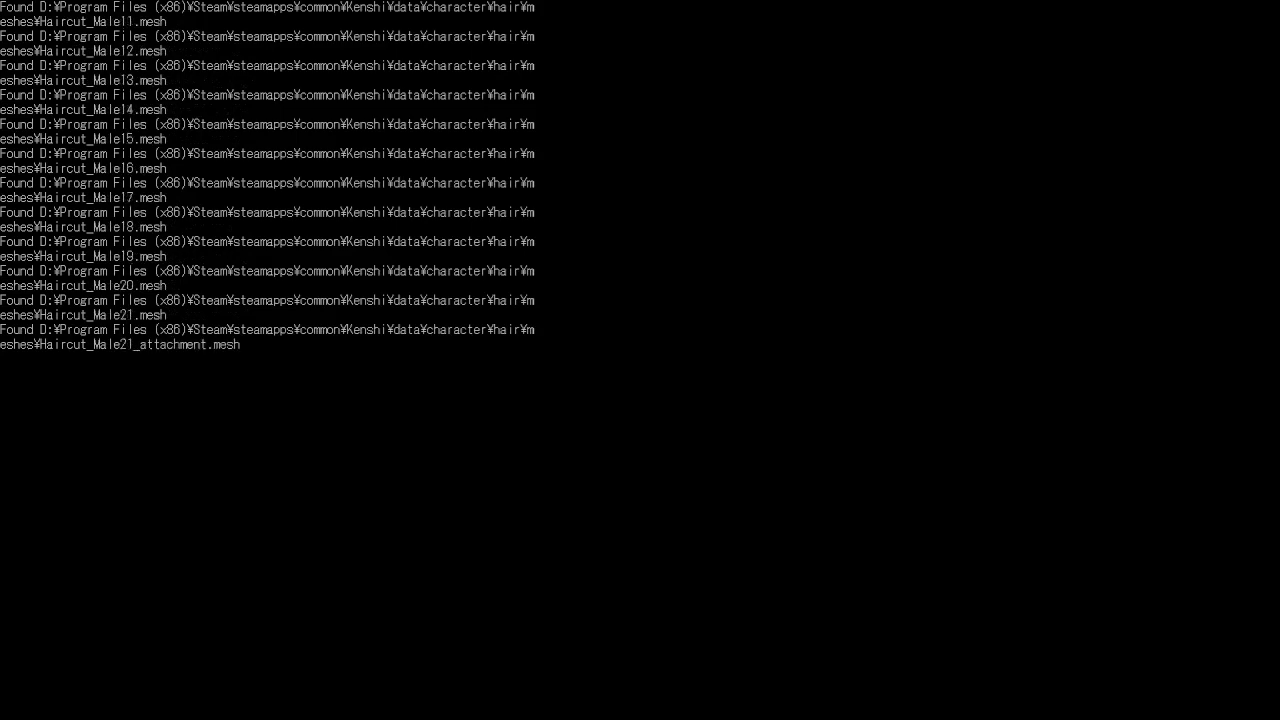
{"action": "scroll", "scroll_direction": "down", "scroll_amount": 3}
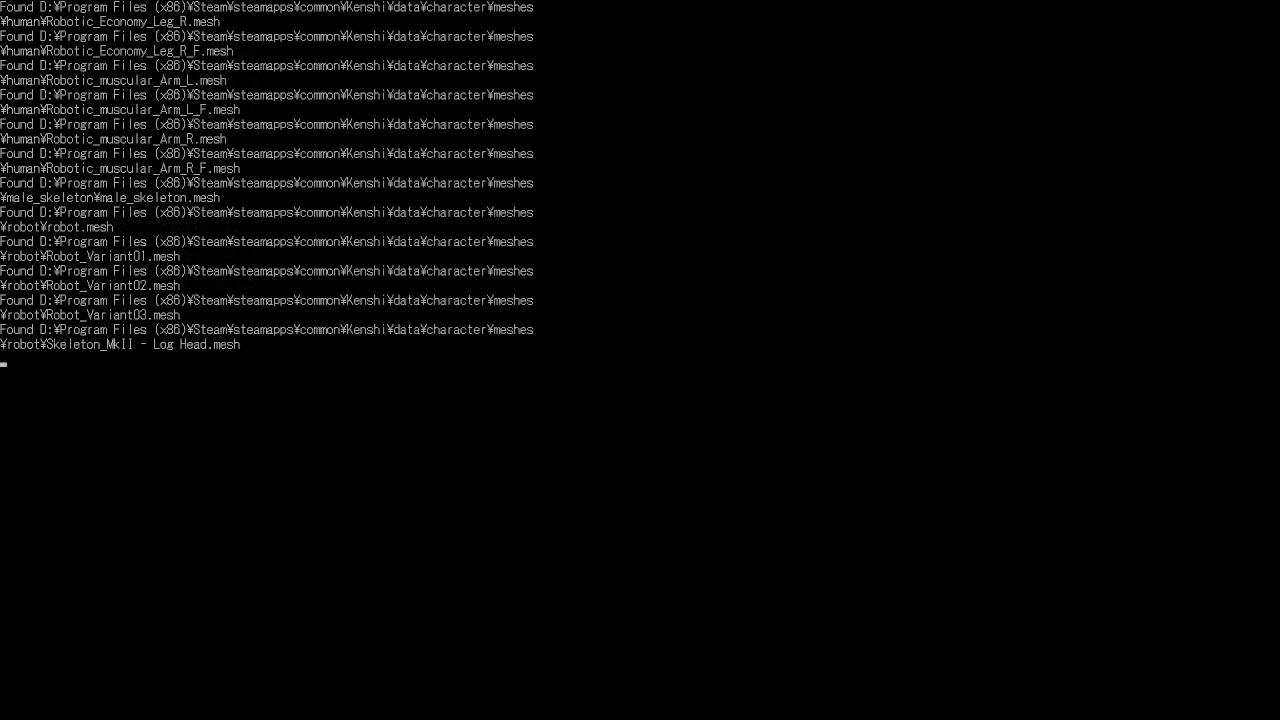
{"action": "scroll", "scroll_direction": "down", "scroll_amount": 3}
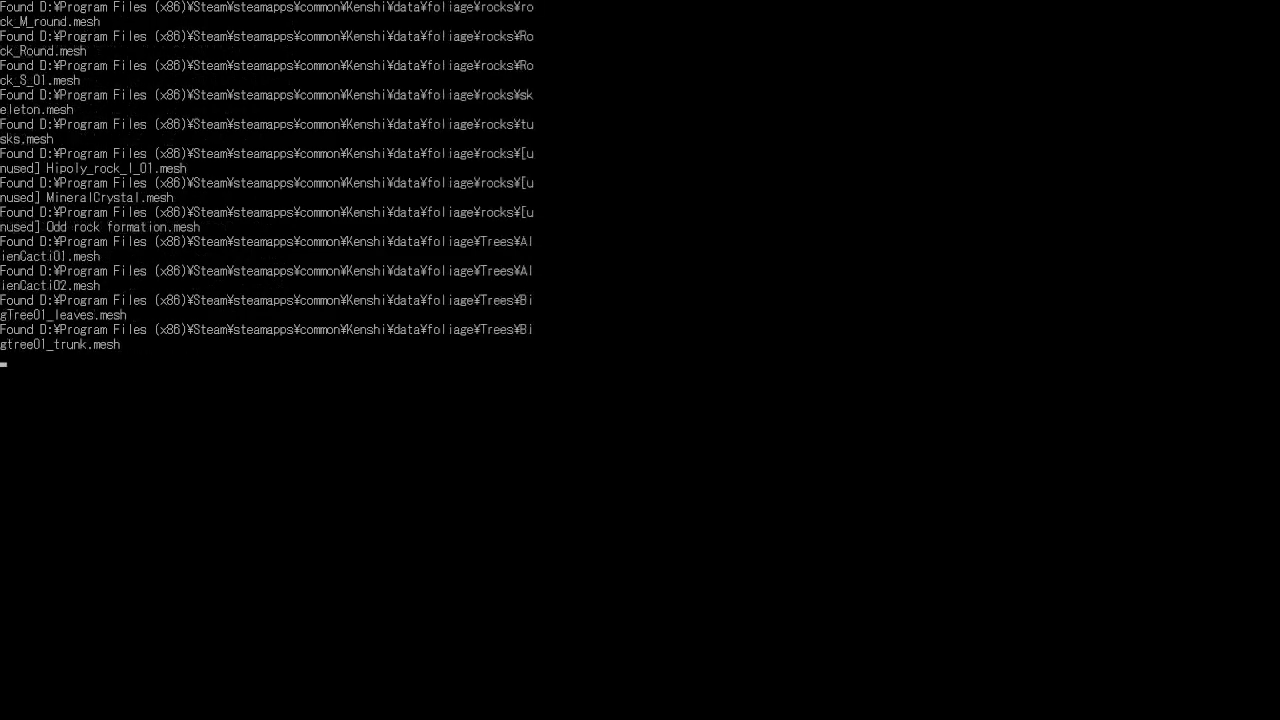
{"action": "scroll", "scroll_direction": "down", "scroll_amount": 3}
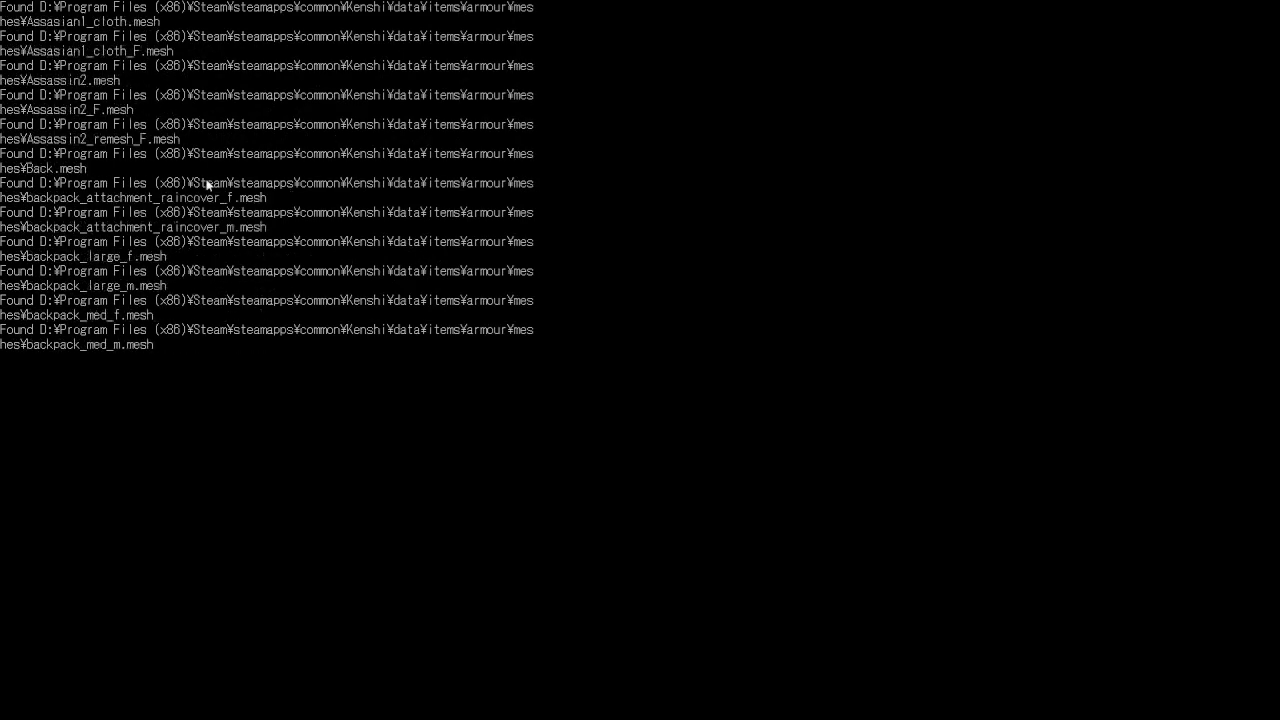
{"action": "scroll", "scroll_direction": "down", "scroll_amount": 3}
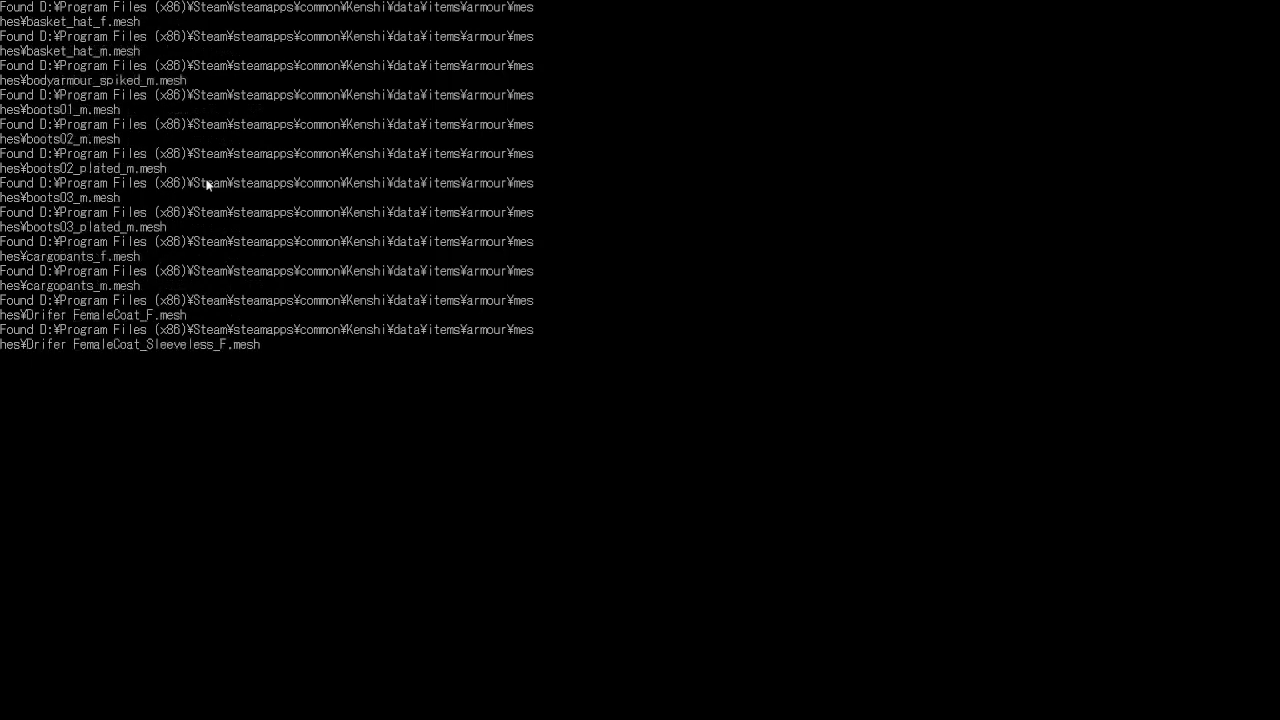
{"action": "scroll", "scroll_direction": "down", "scroll_amount": 3}
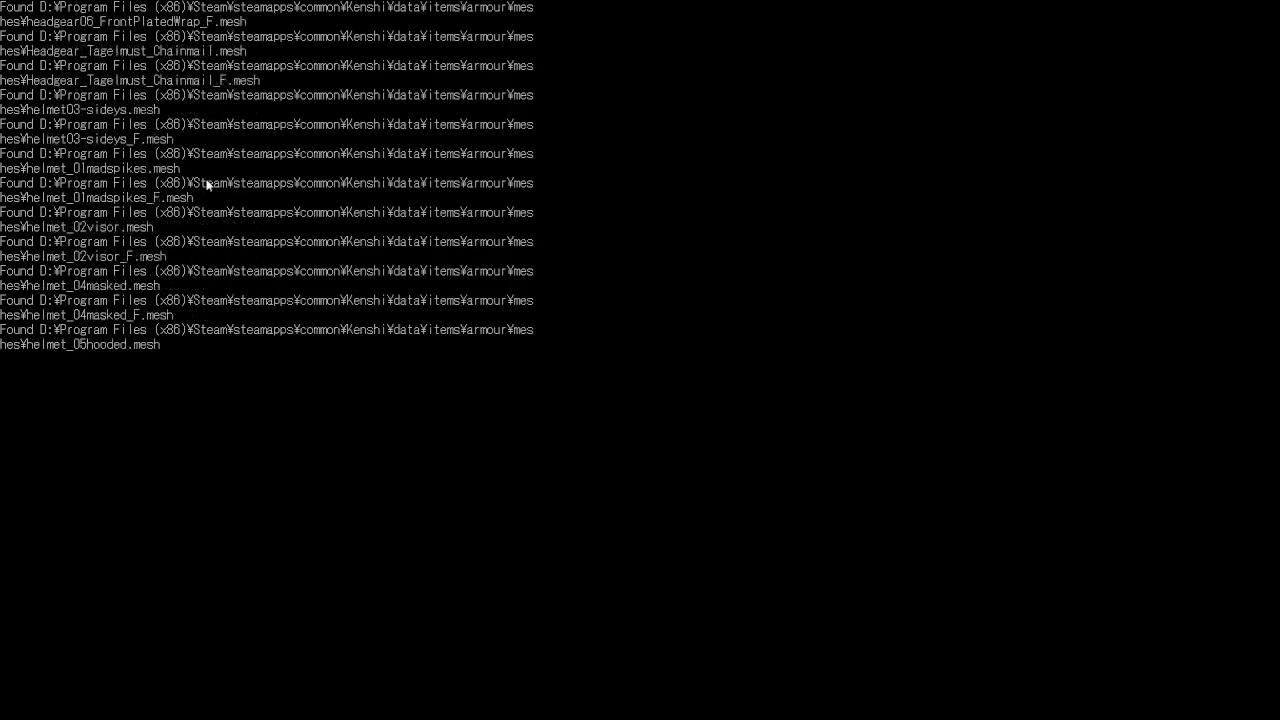
{"action": "scroll", "scroll_direction": "down", "scroll_amount": 3}
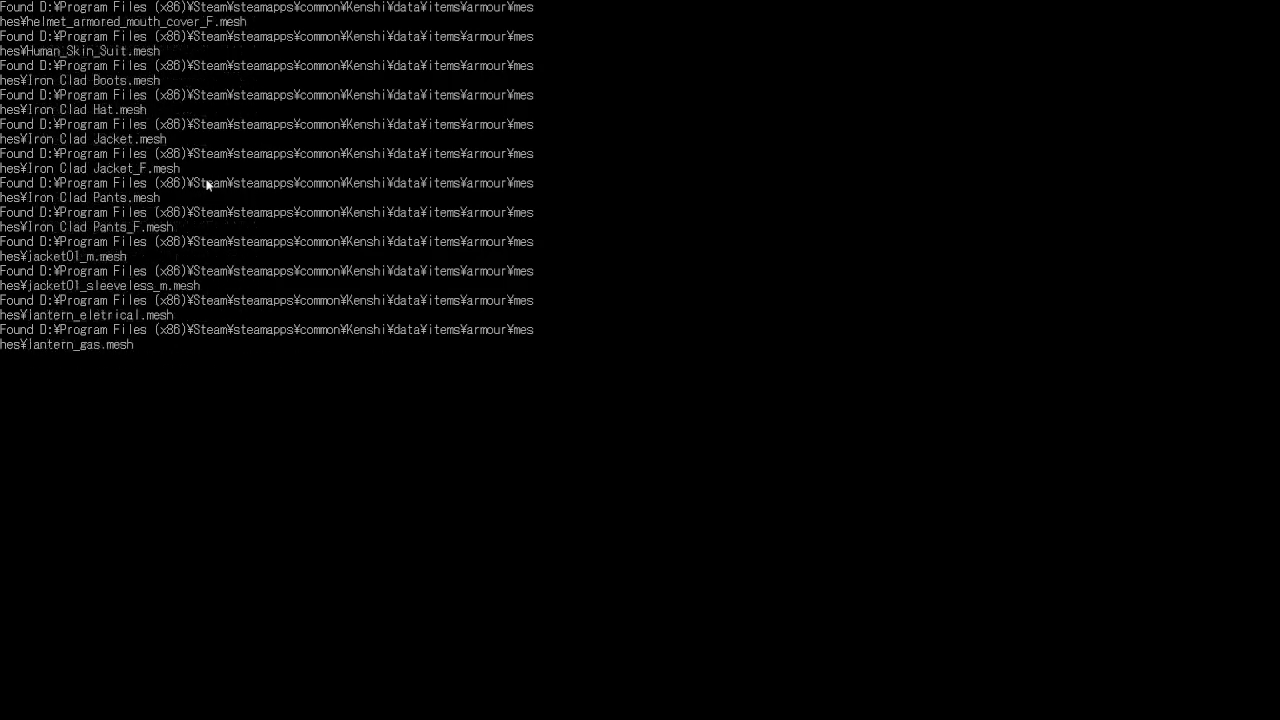
{"action": "scroll", "scroll_direction": "down", "scroll_amount": 3}
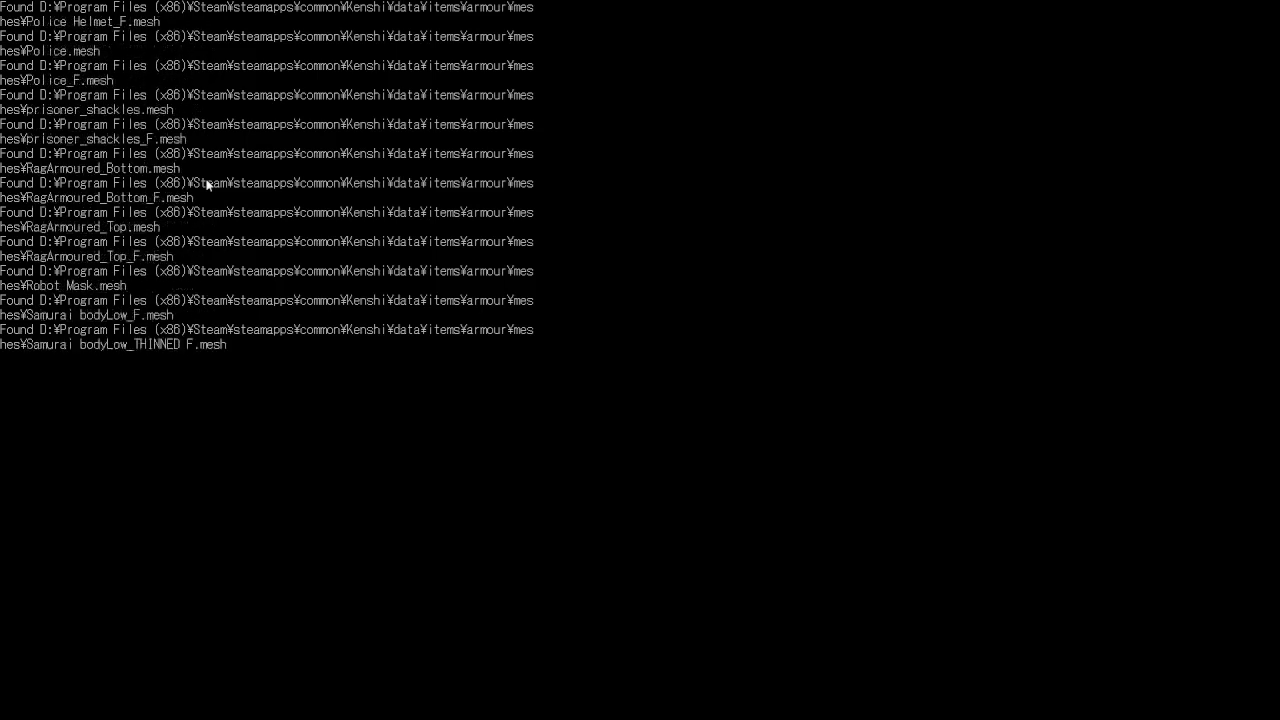
{"action": "scroll", "scroll_direction": "down", "scroll_amount": 3}
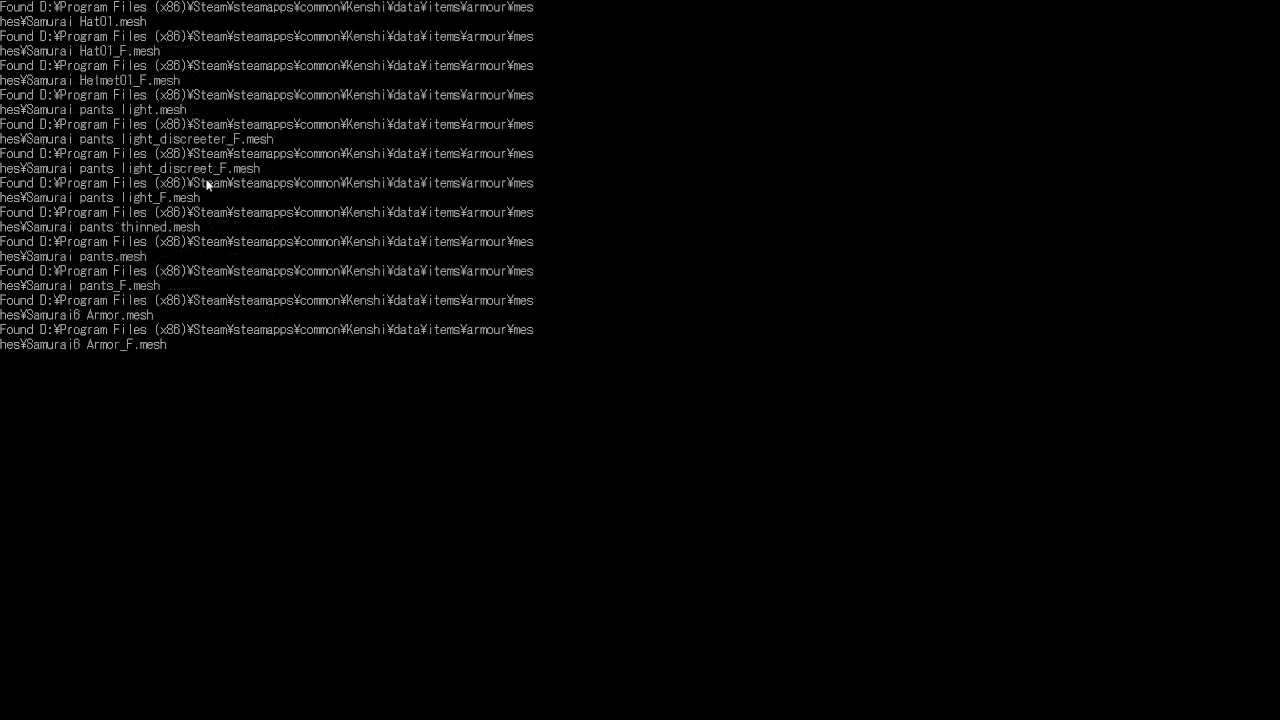
{"action": "scroll", "scroll_direction": "down", "scroll_amount": 3}
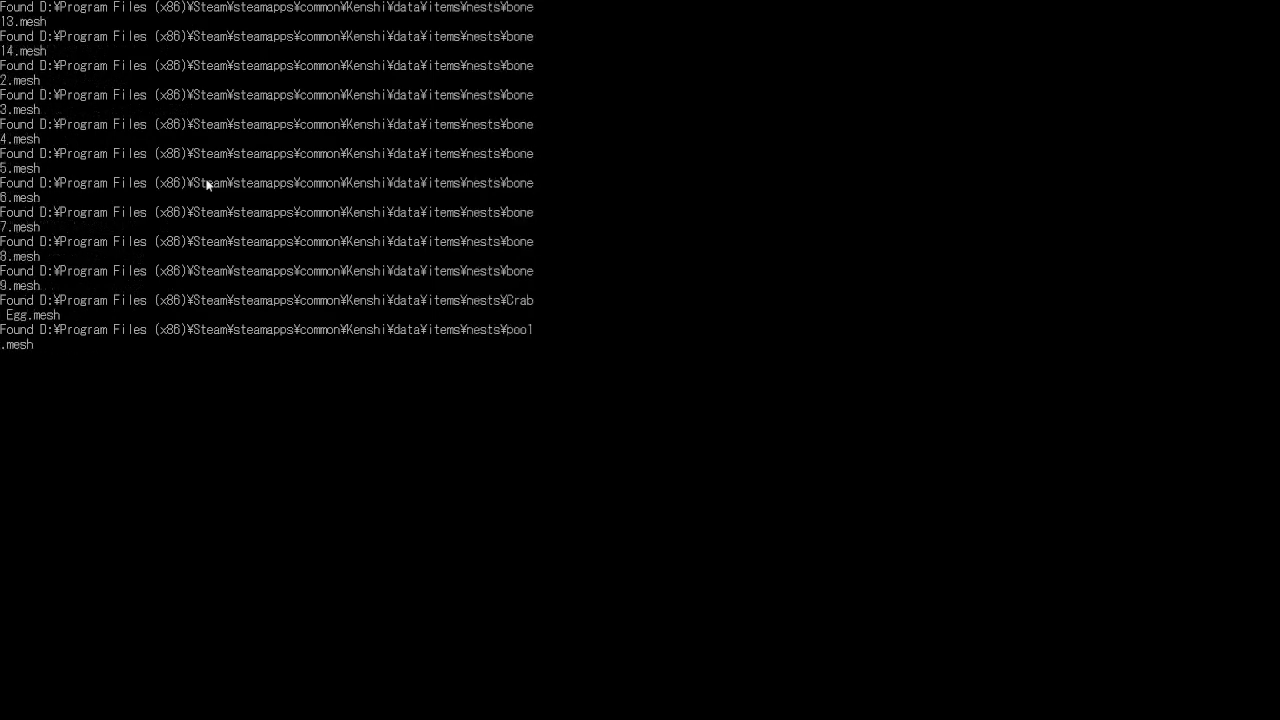
Step: Scroll the console as the batch lists weapons and newland buildings, plants, rocks and things meshes
{"action": "scroll", "scroll_direction": "down", "scroll_amount": 3}
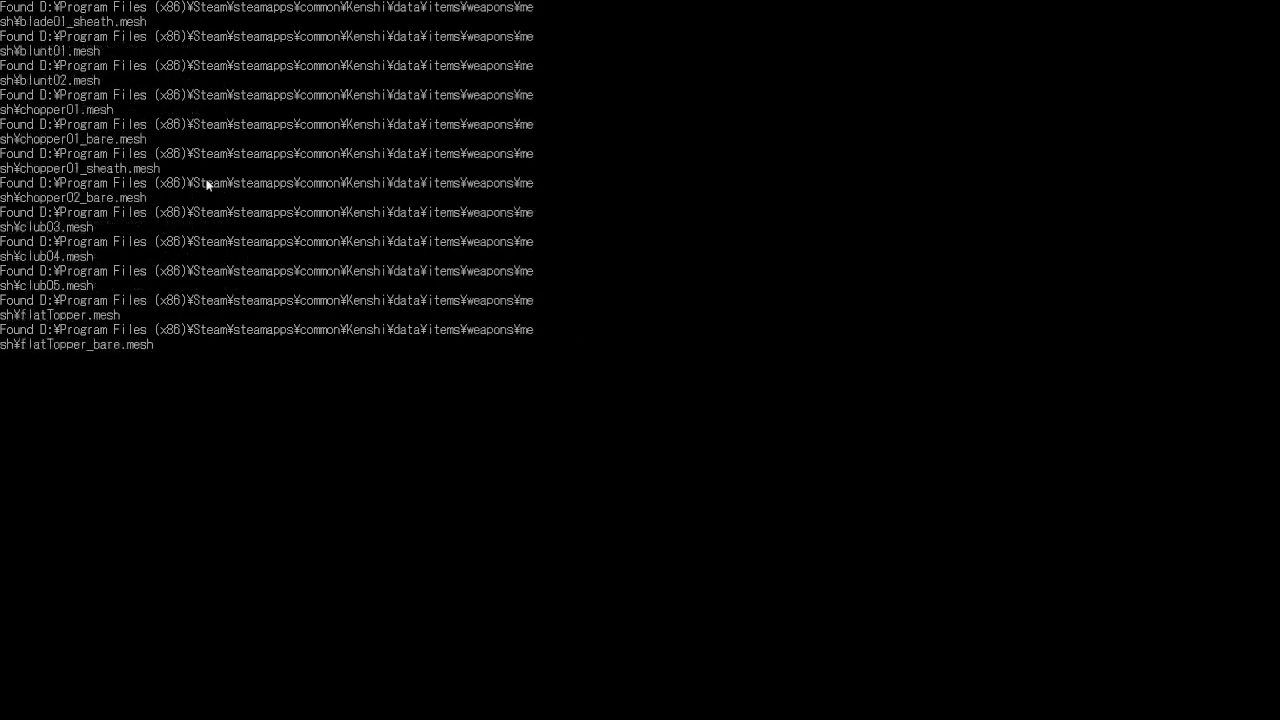
{"action": "scroll", "scroll_direction": "down", "scroll_amount": 3}
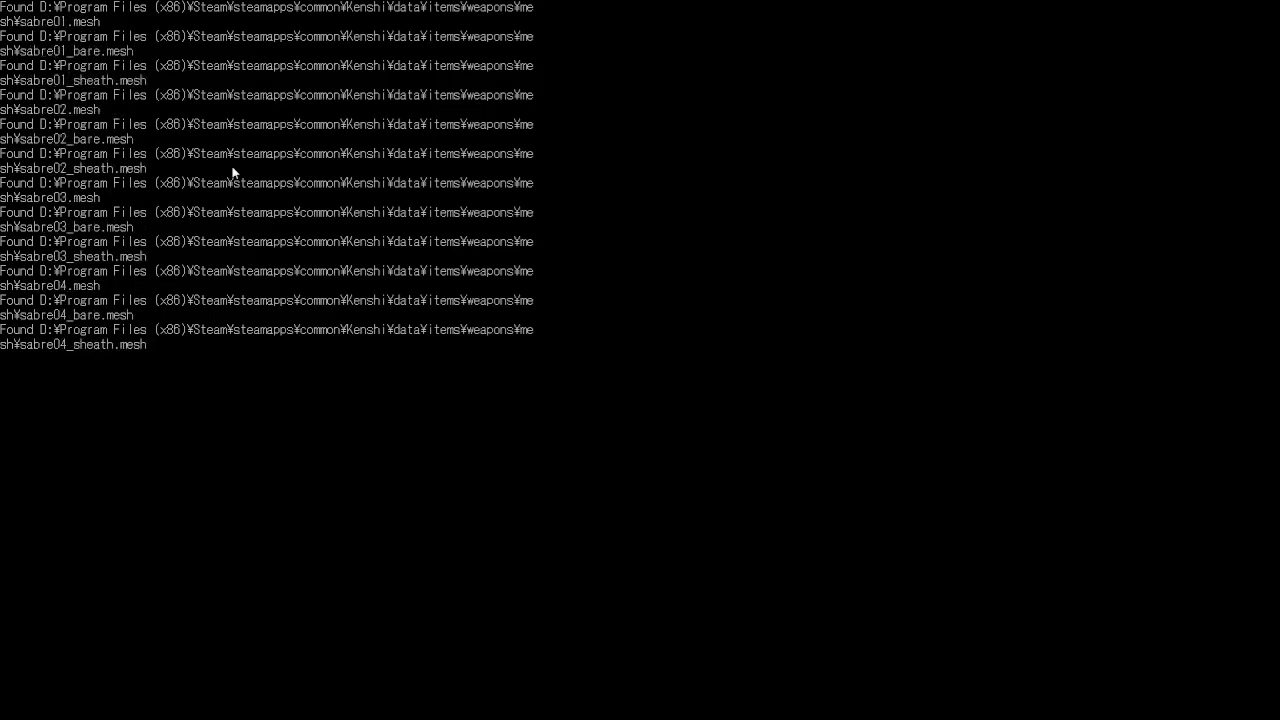
{"action": "scroll", "scroll_direction": "down", "scroll_amount": 3}
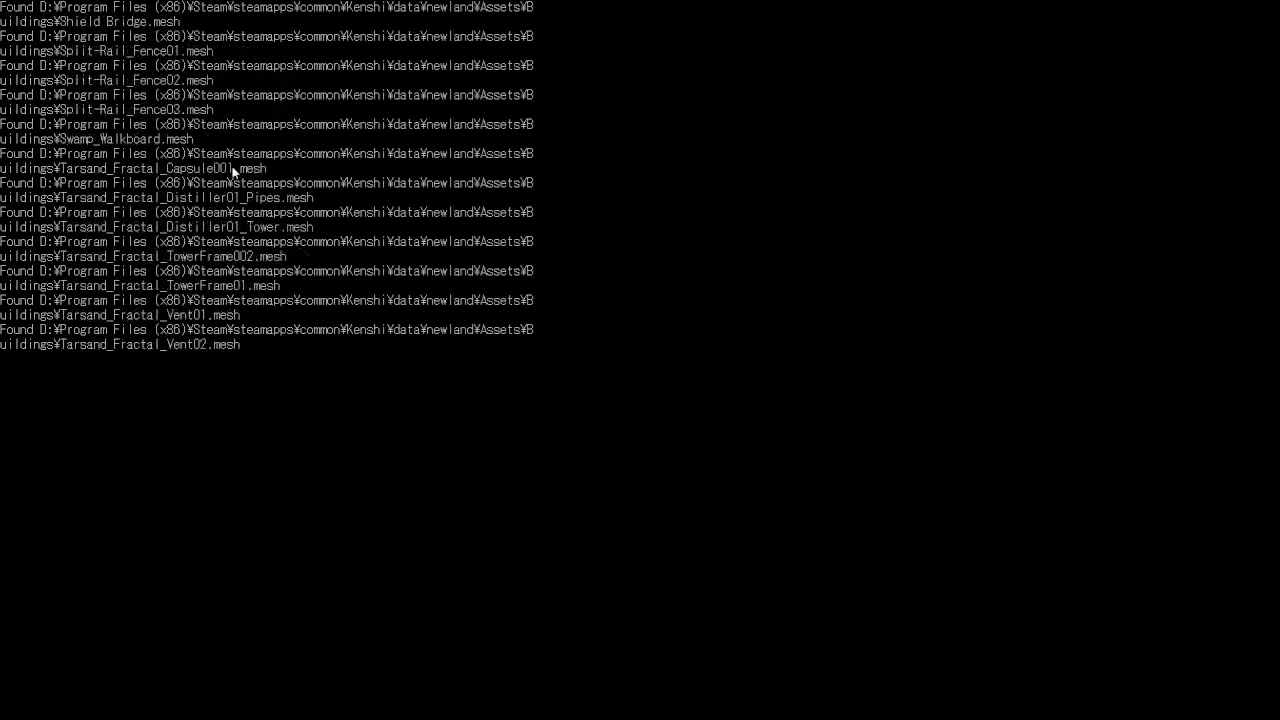
{"action": "scroll", "scroll_direction": "down", "scroll_amount": 3}
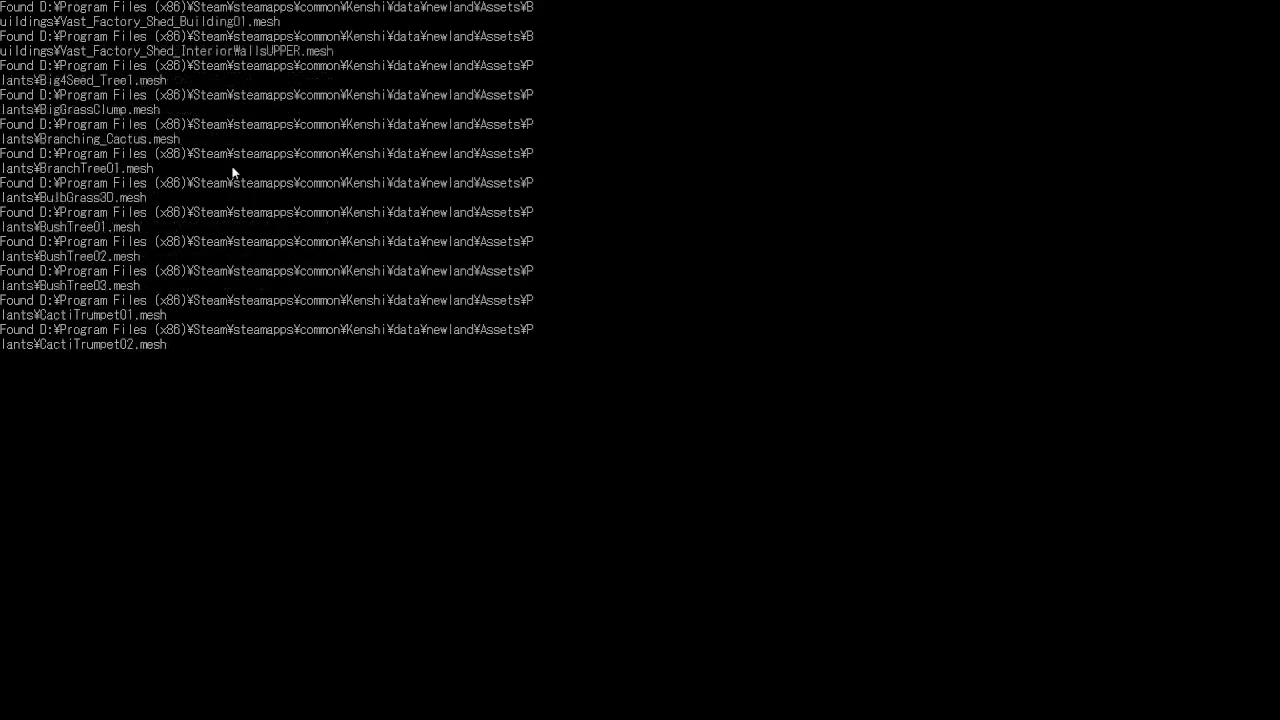
{"action": "scroll", "scroll_direction": "down", "scroll_amount": 3}
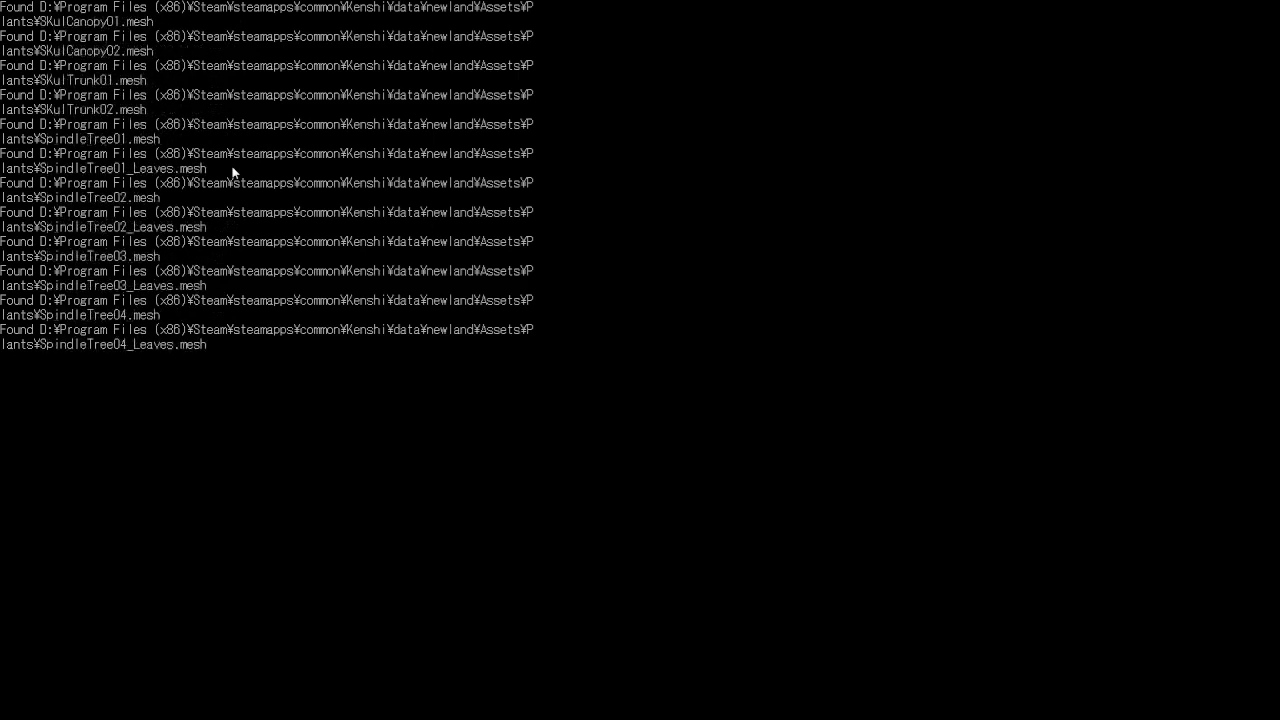
{"action": "scroll", "scroll_direction": "down", "scroll_amount": 3}
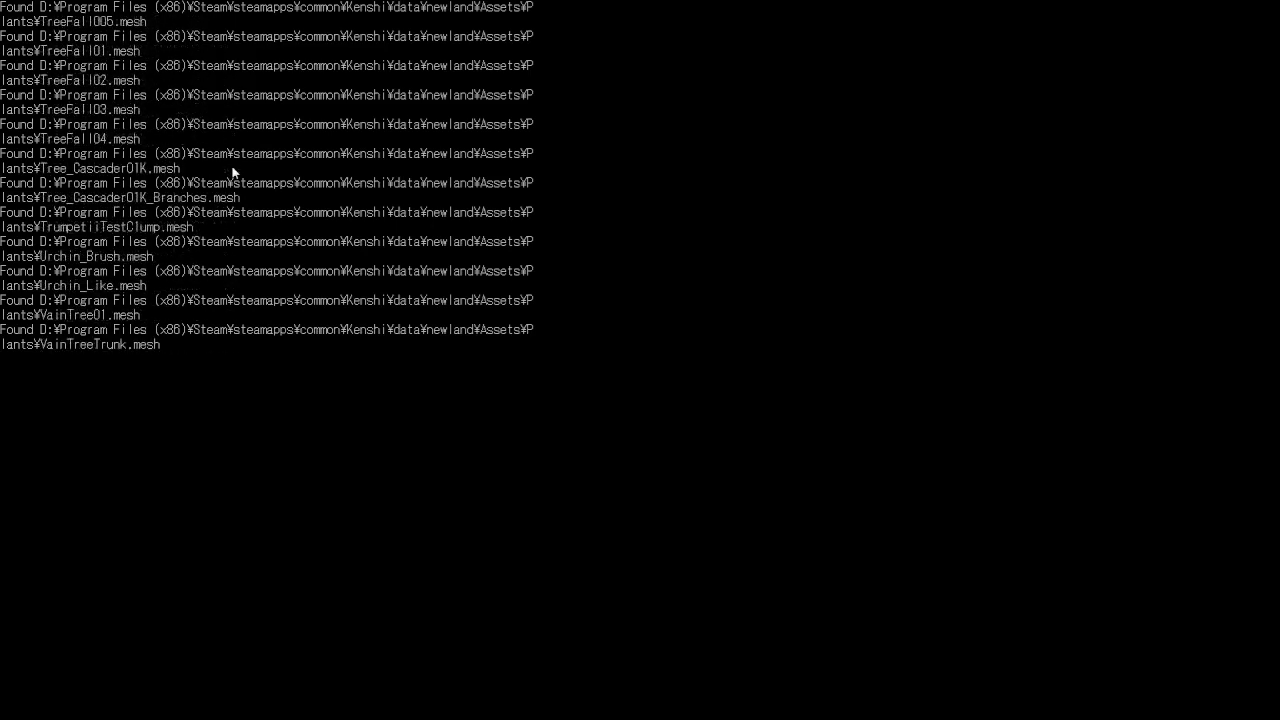
{"action": "scroll", "scroll_direction": "down", "scroll_amount": 3}
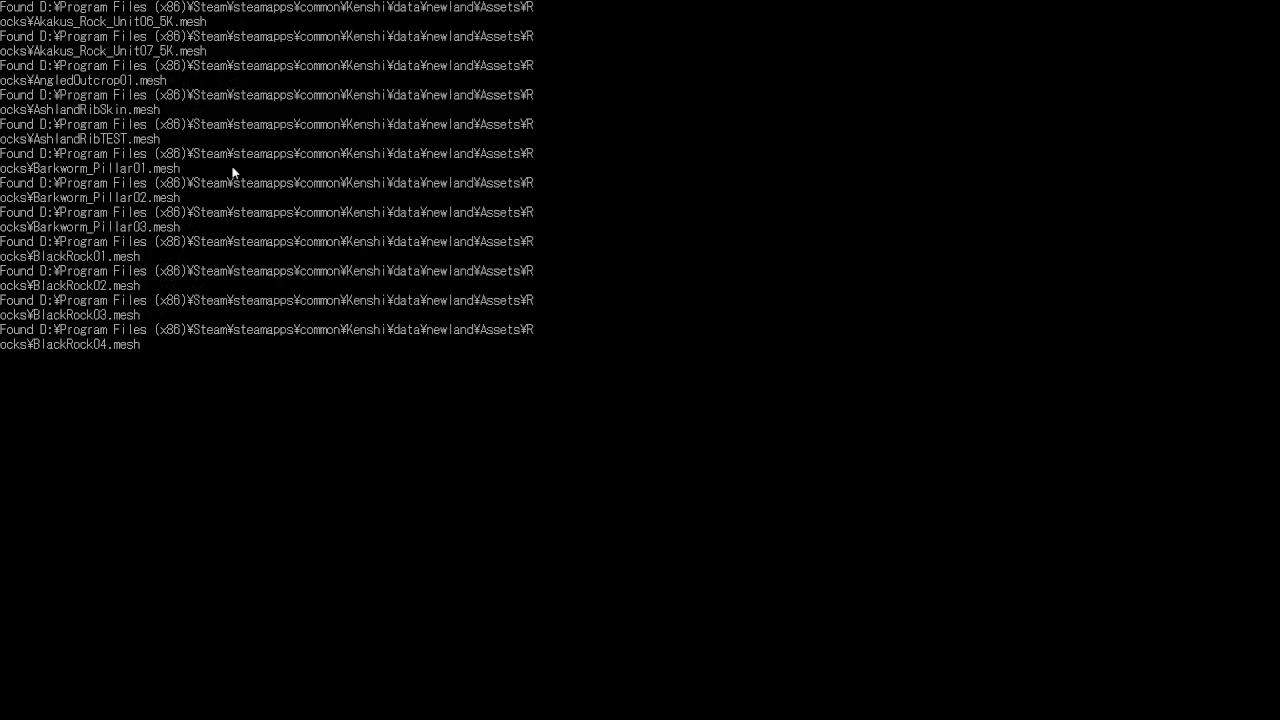
{"action": "scroll", "scroll_direction": "down", "scroll_amount": 3}
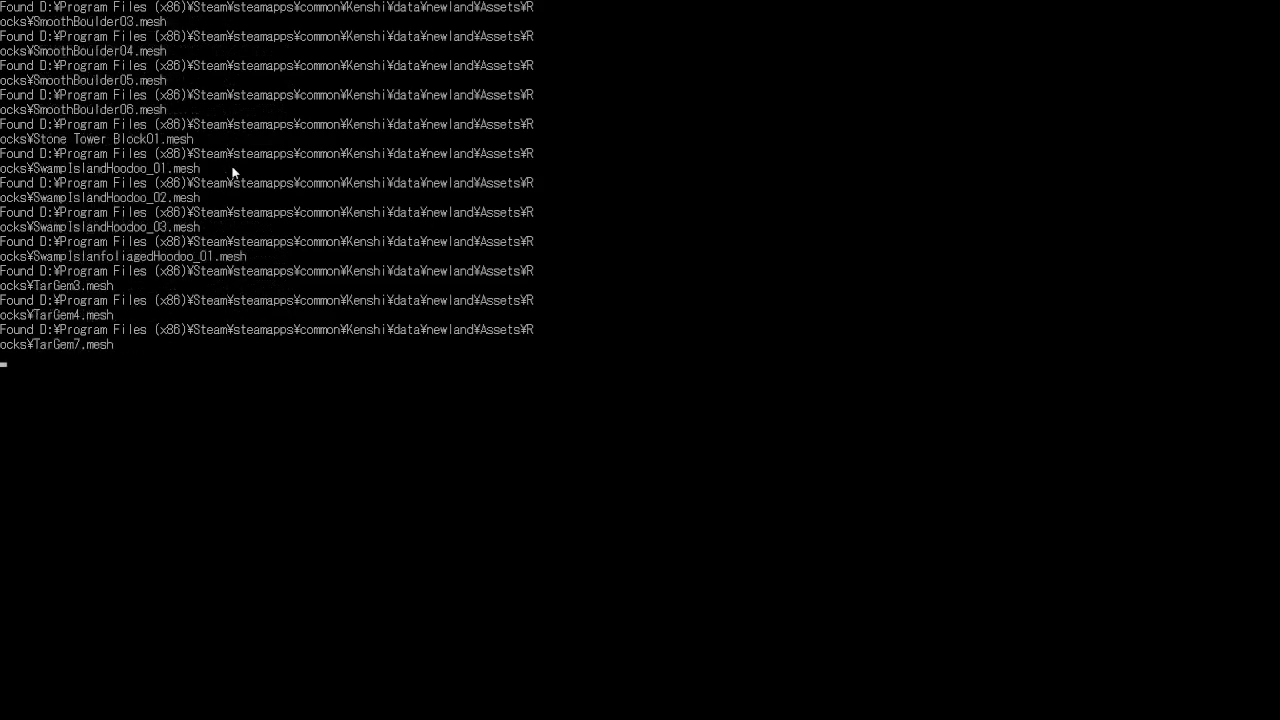
{"action": "scroll", "scroll_direction": "down", "scroll_amount": 3}
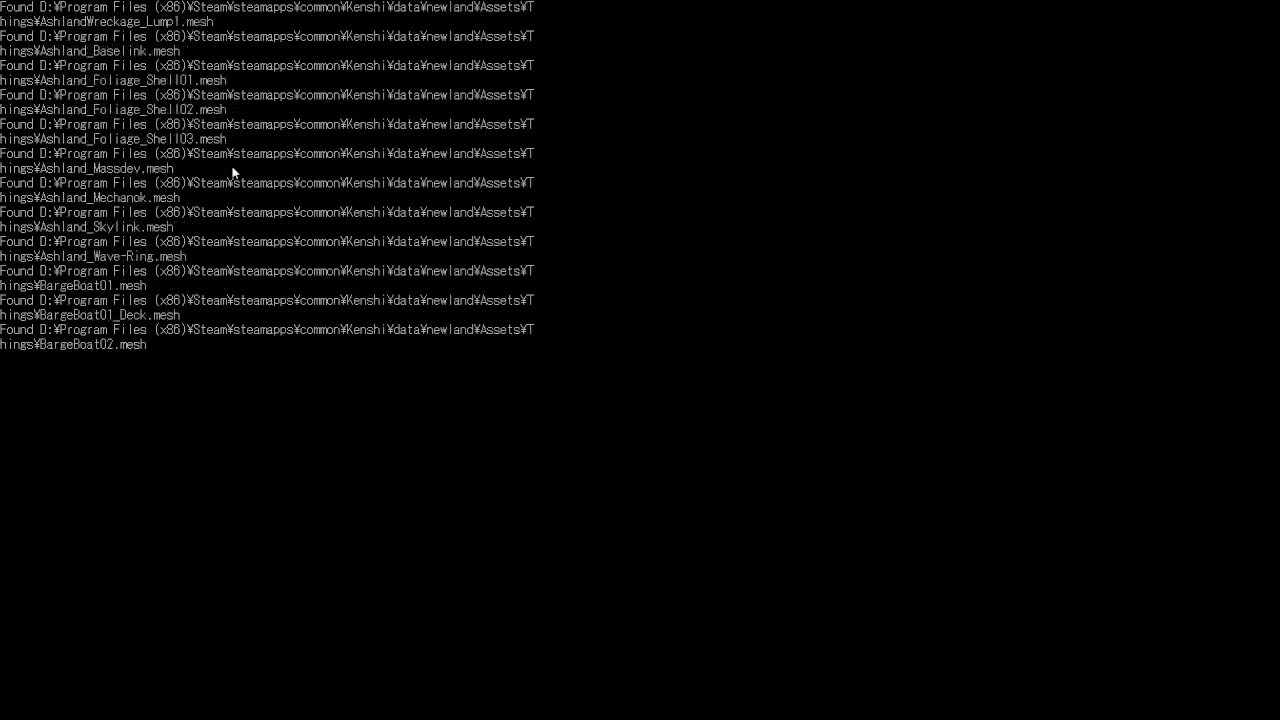
{"action": "scroll", "scroll_direction": "down", "scroll_amount": 3}
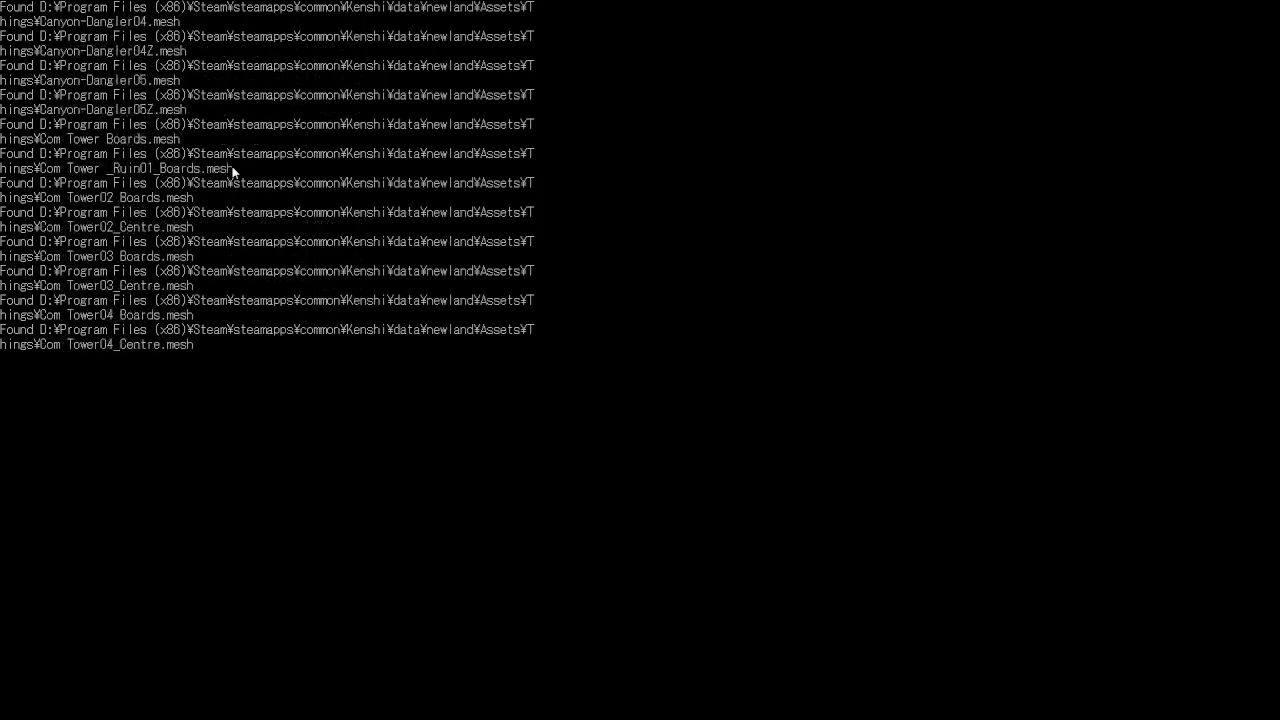
{"action": "scroll", "scroll_direction": "down", "scroll_amount": 3}
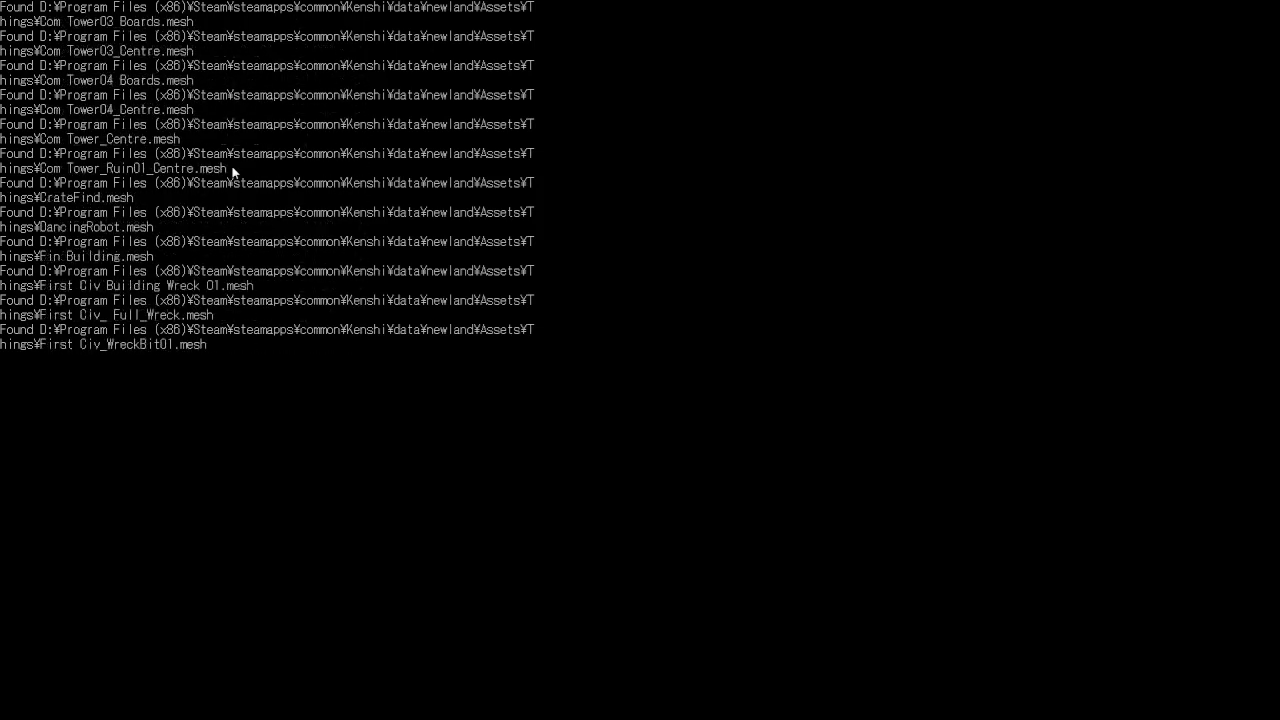
{"action": "scroll", "scroll_direction": "down", "scroll_amount": 3}
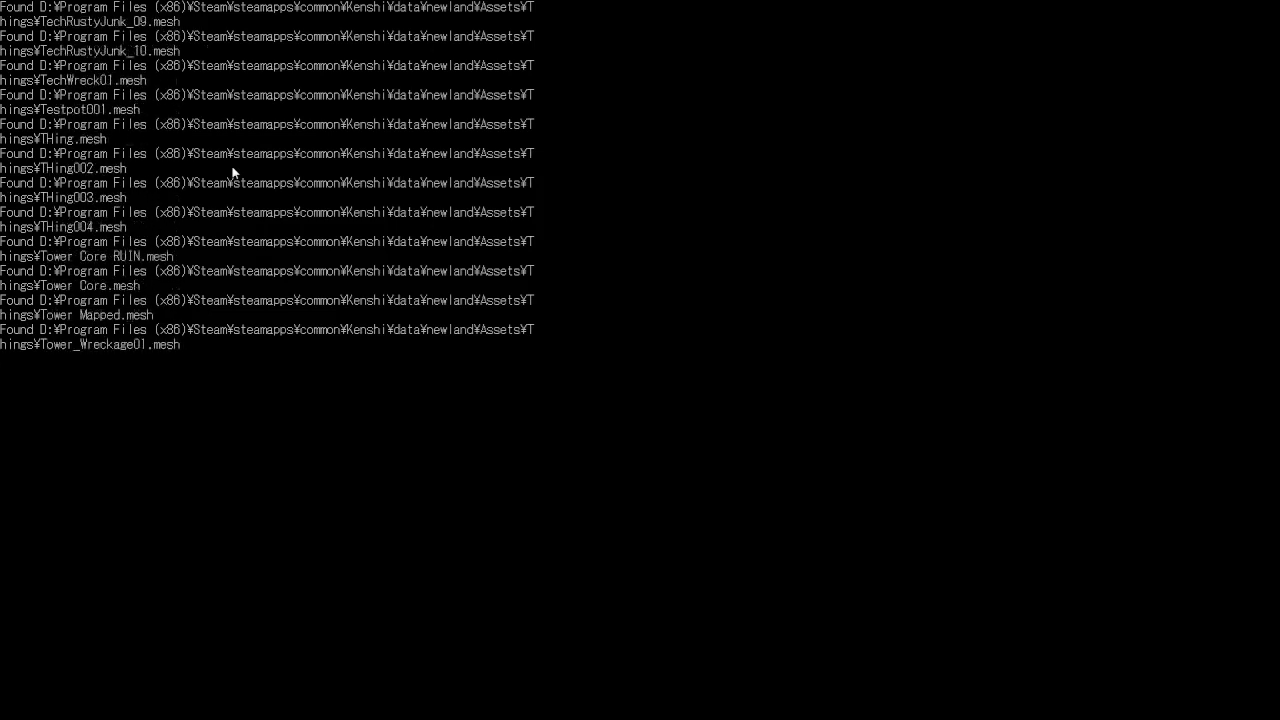
{"action": "scroll", "scroll_direction": "down", "scroll_amount": 3}
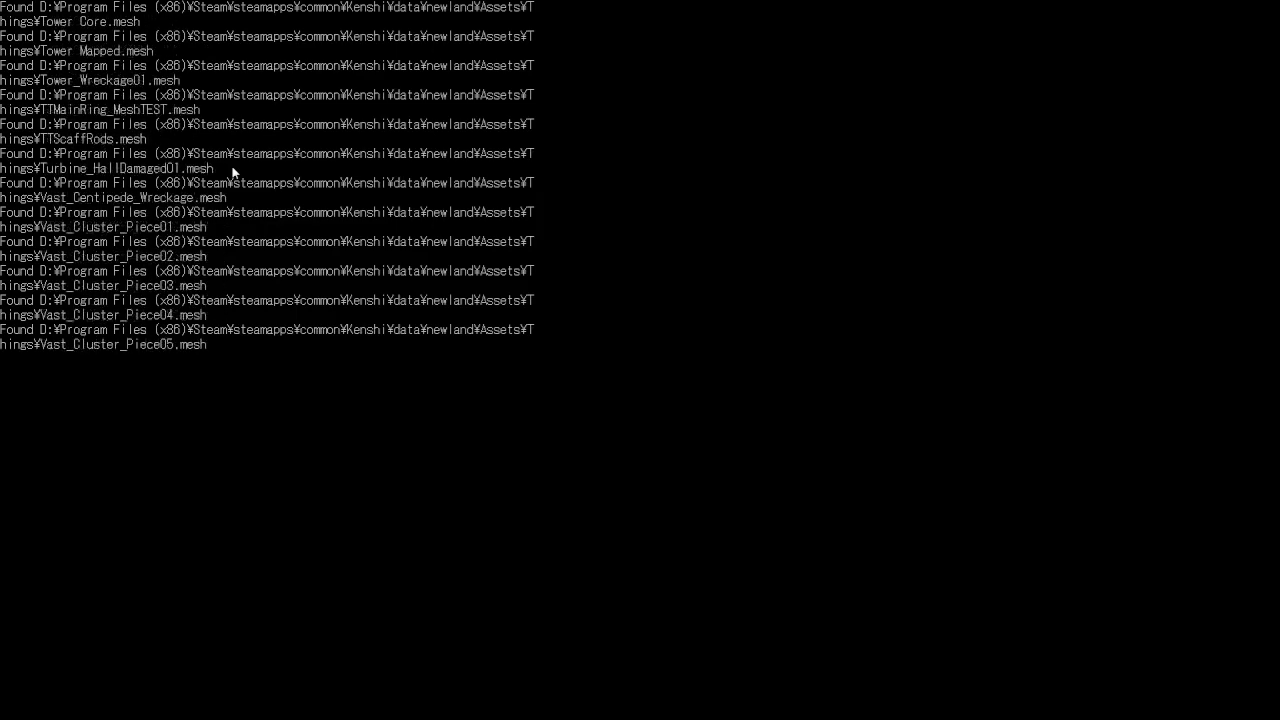
{"action": "scroll", "scroll_direction": "down", "scroll_amount": 3}
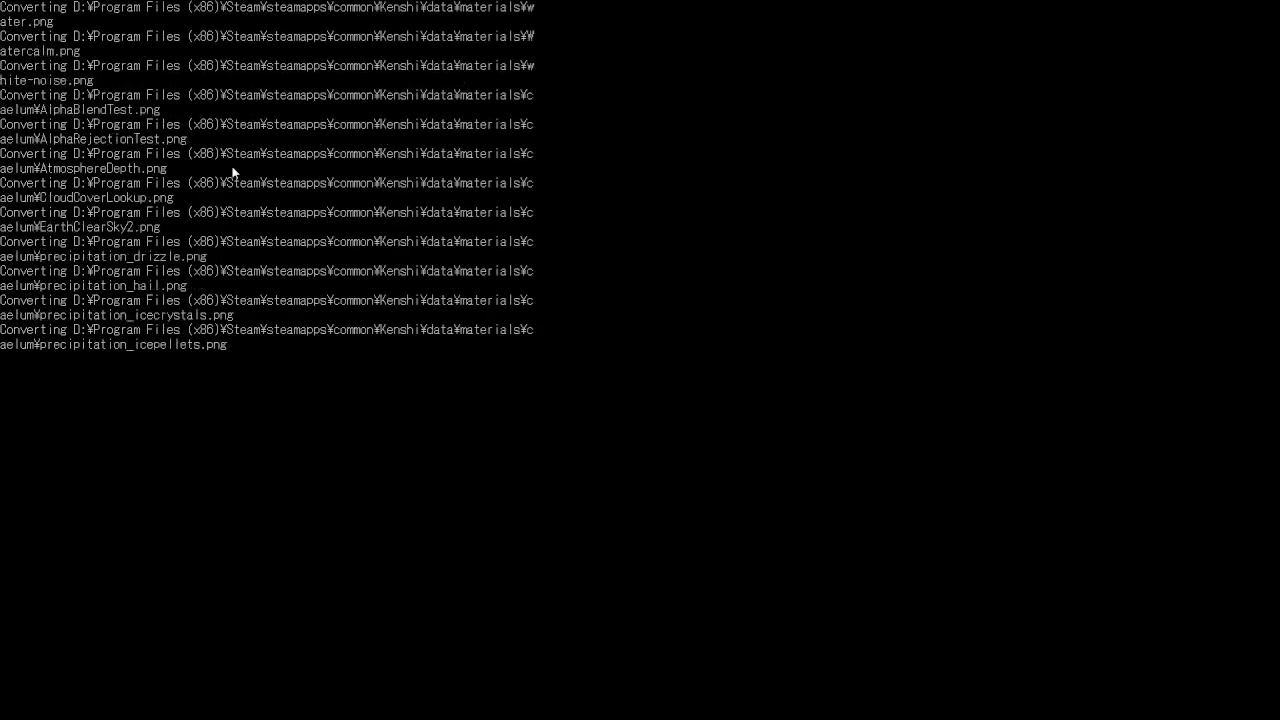
Step: Scroll the console while the .png textures convert and Kenshi launches to its main menu
{"action": "scroll", "scroll_direction": "down", "scroll_amount": 3}
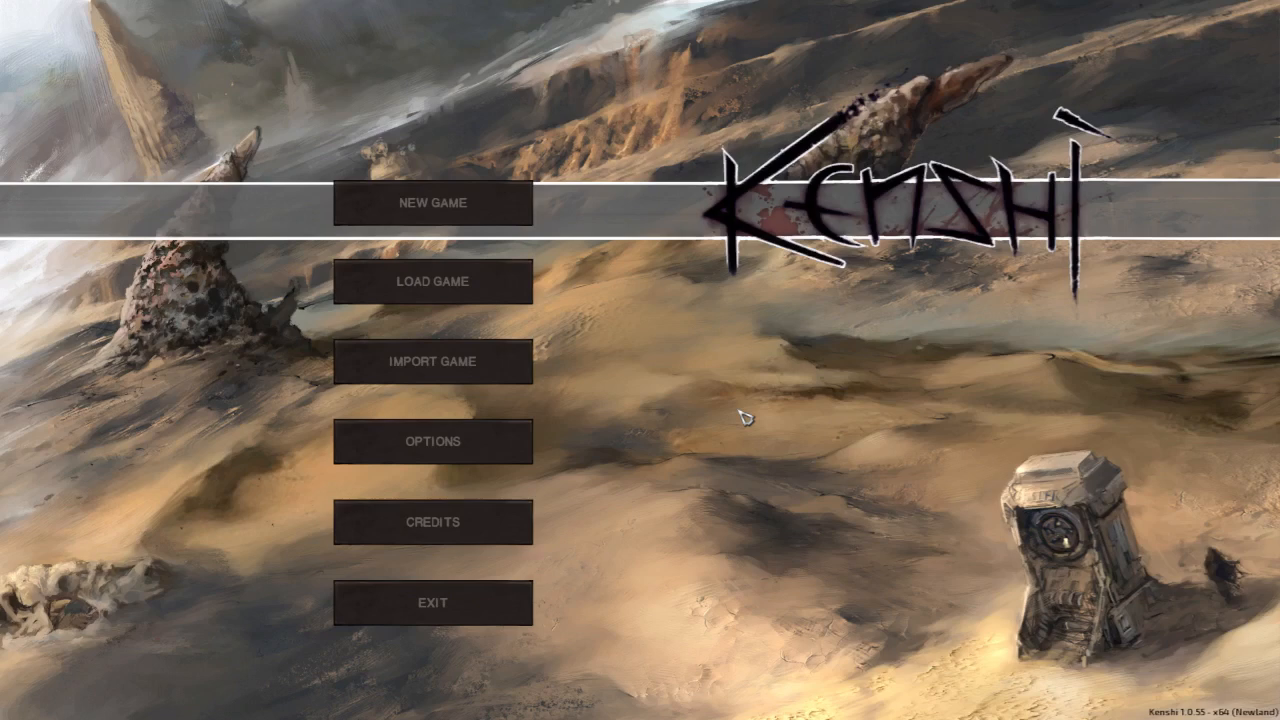
Step: Begin a New Game with the Wanderer start and its advanced options, reaching character creation
{"action": "left_click", "coordinate": [432, 204]}
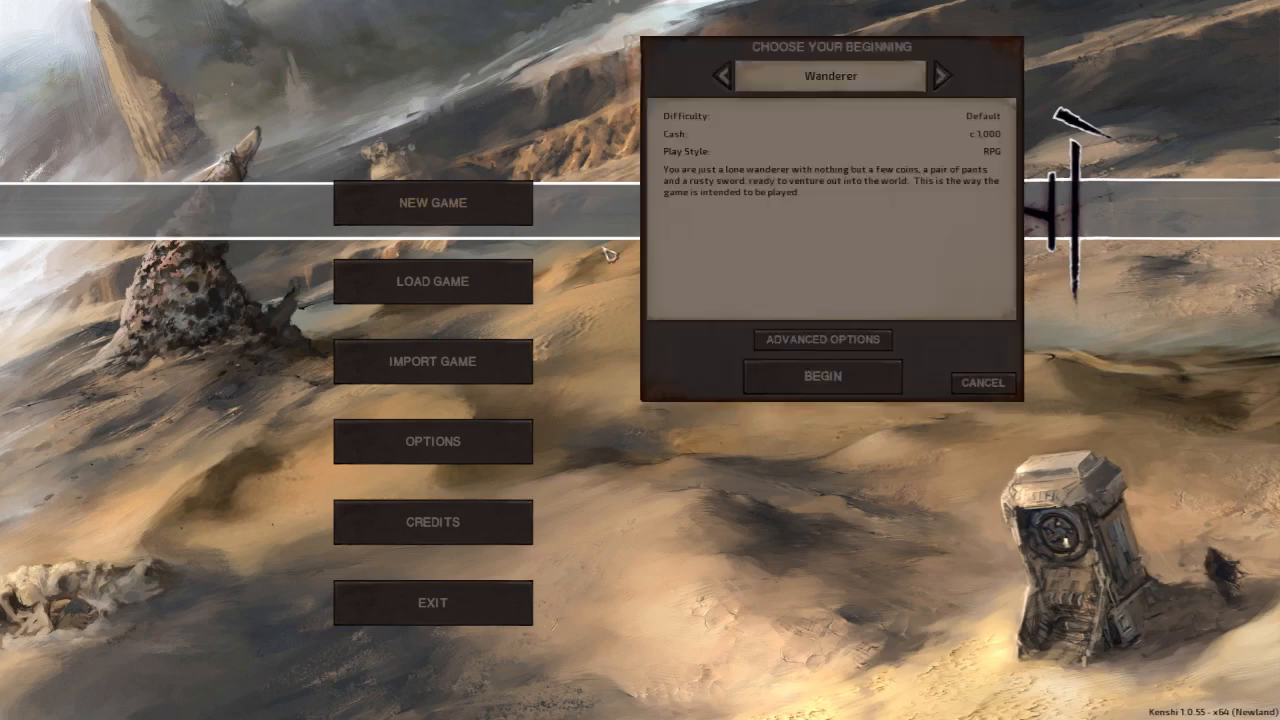
{"action": "left_click", "coordinate": [822, 340]}
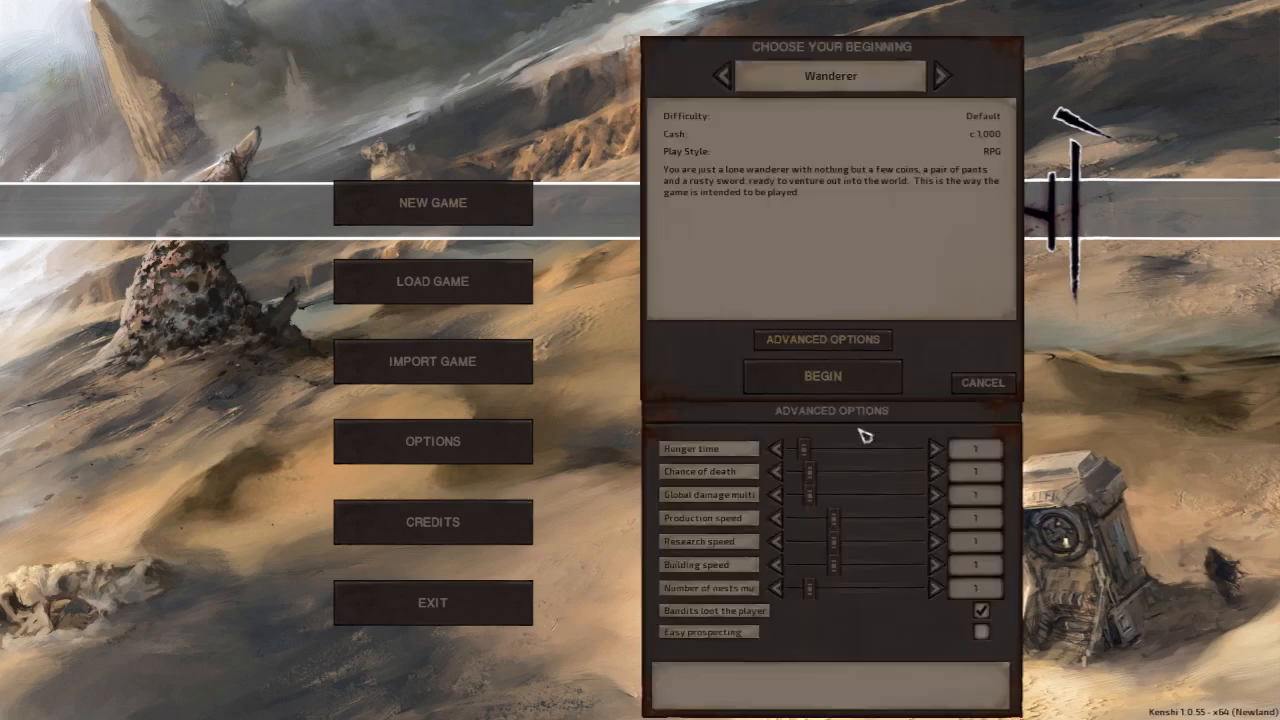
{"action": "left_click", "coordinate": [936, 518]}
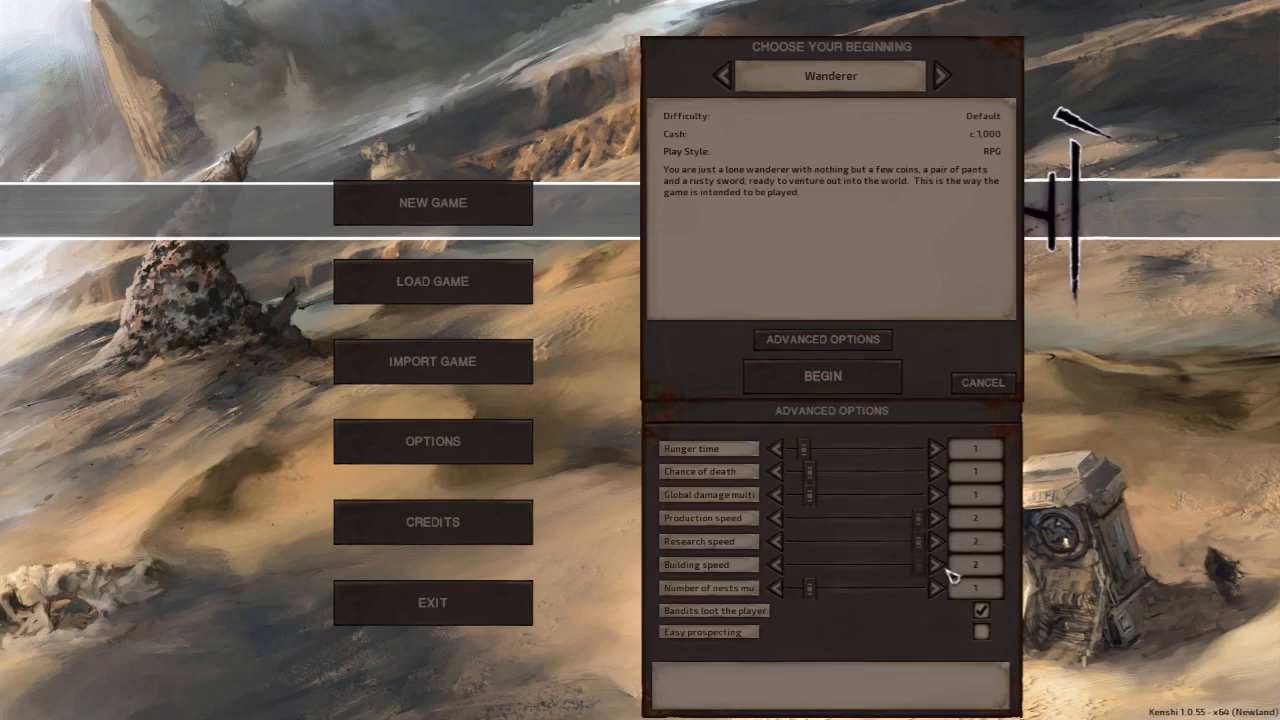
{"action": "mouse_move", "coordinate": [864, 388]}
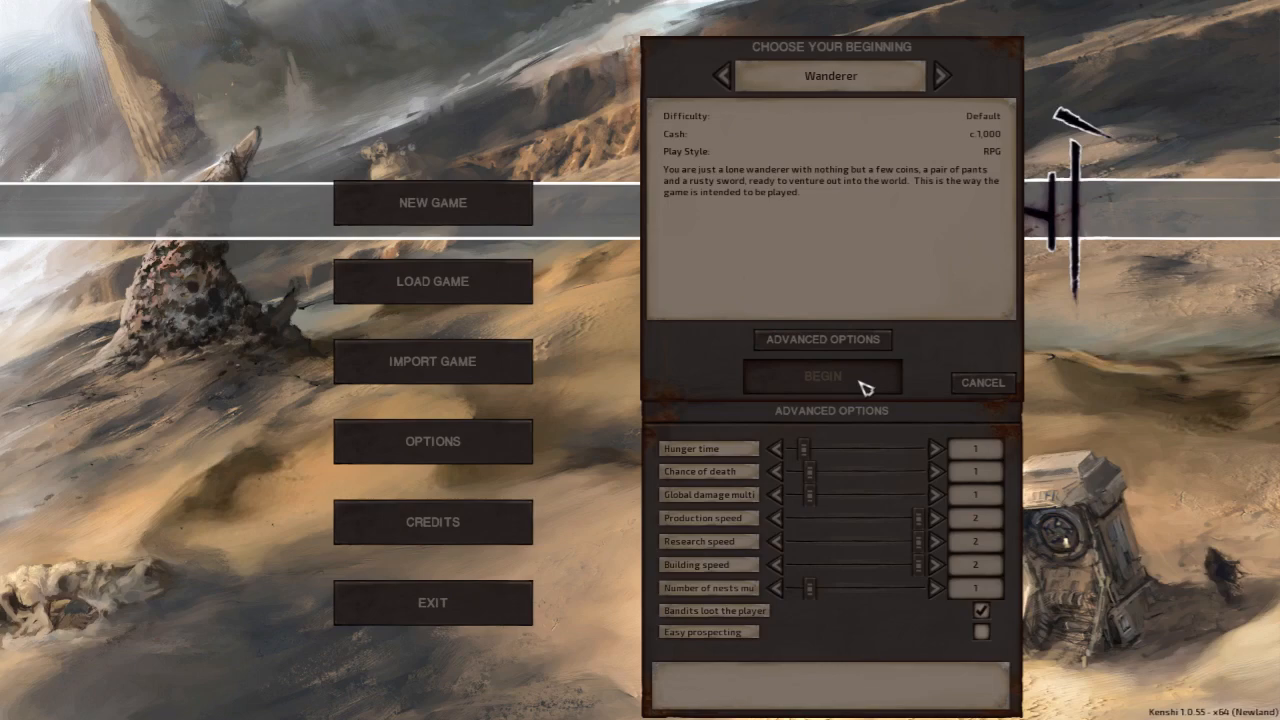
{"action": "left_click", "coordinate": [820, 376]}
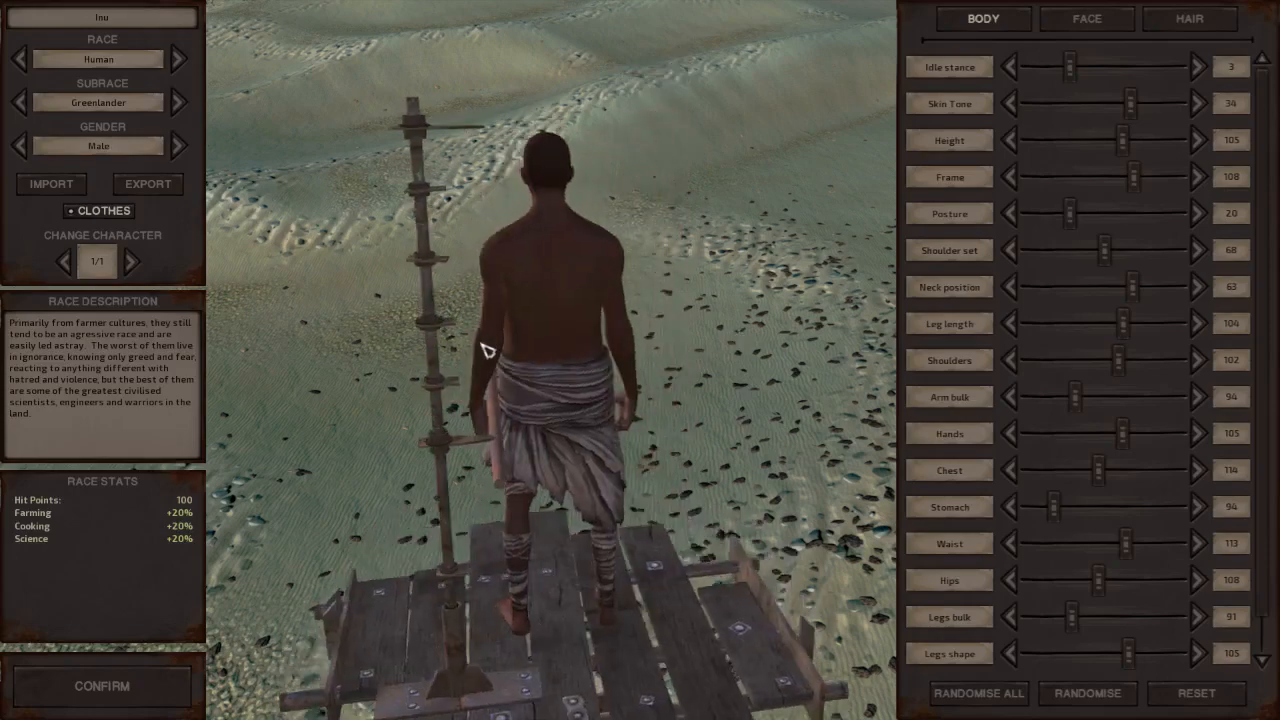
Step: Make the character a Scorchlander male and cycle hairstyles to a short white cut
{"action": "left_click", "coordinate": [180, 102]}
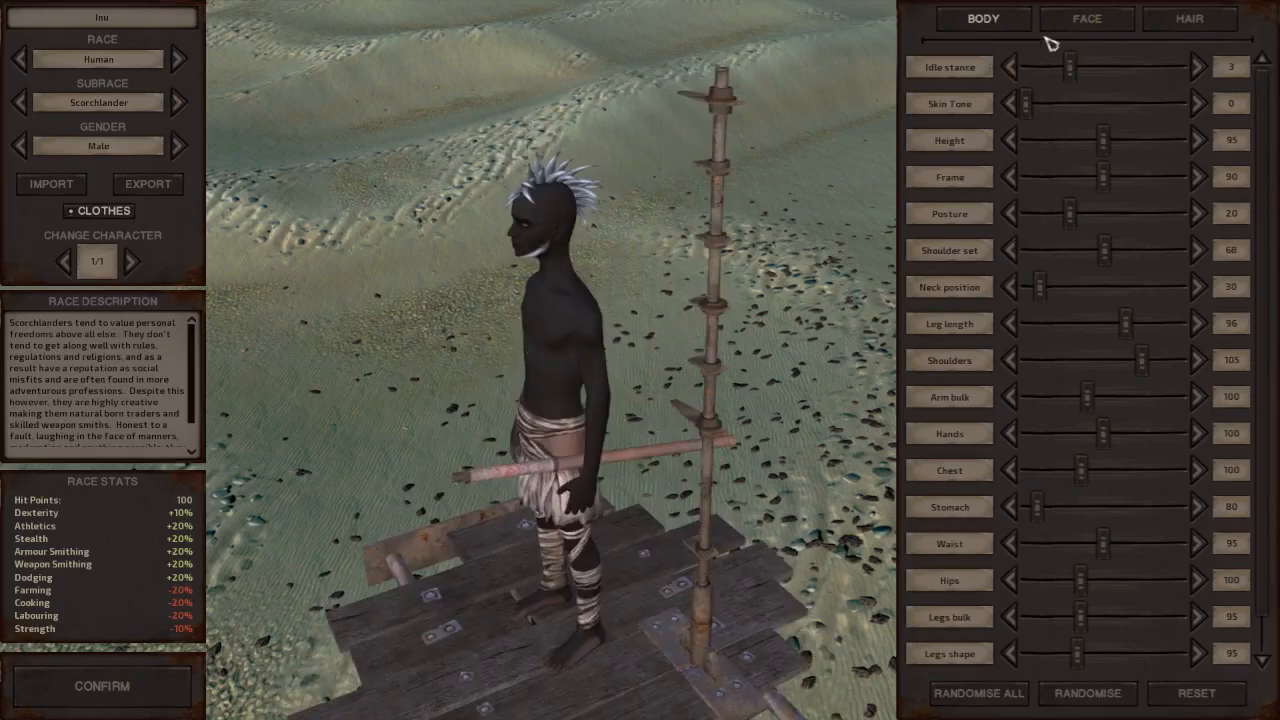
{"action": "left_click", "coordinate": [1086, 18]}
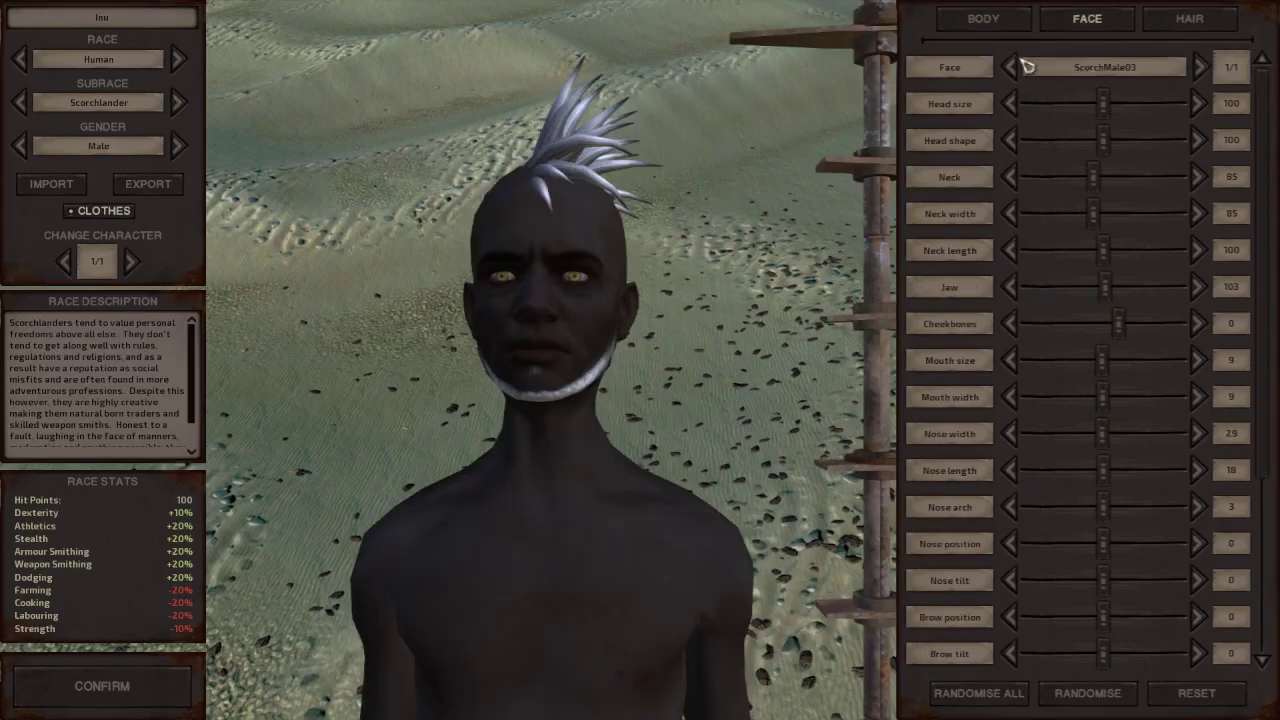
{"action": "mouse_move", "coordinate": [1216, 70]}
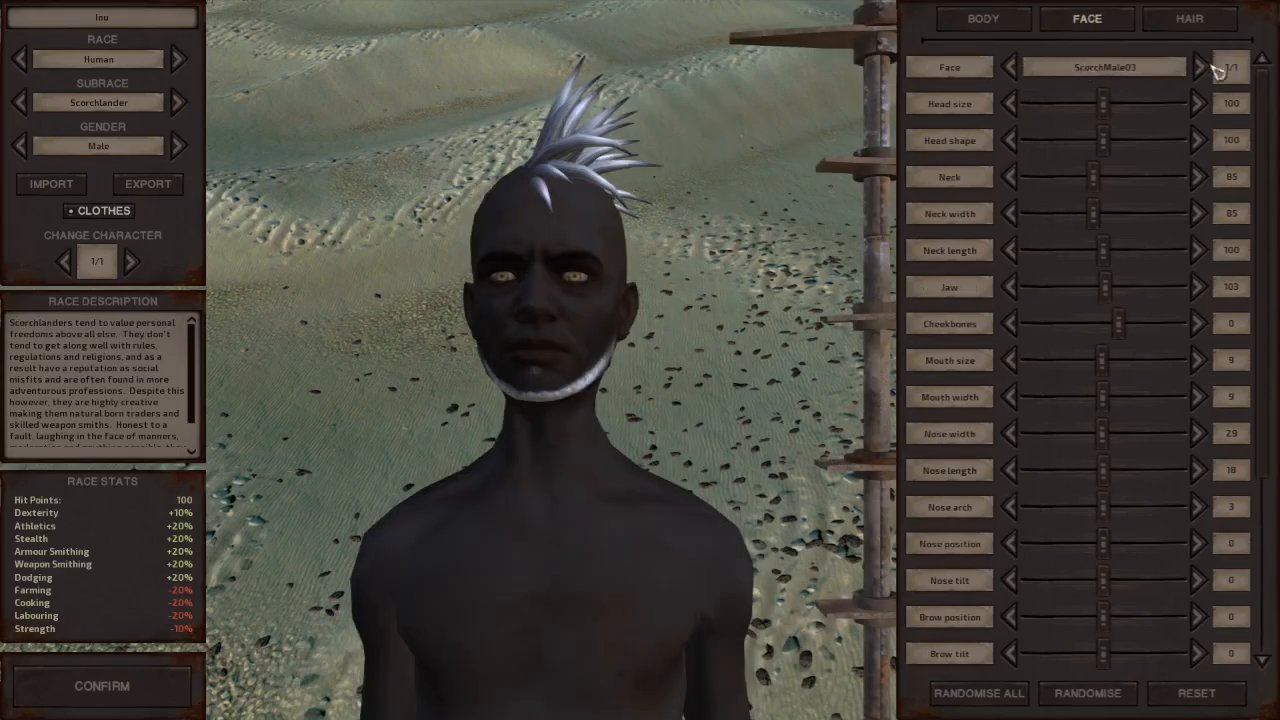
{"action": "left_click", "coordinate": [1188, 18]}
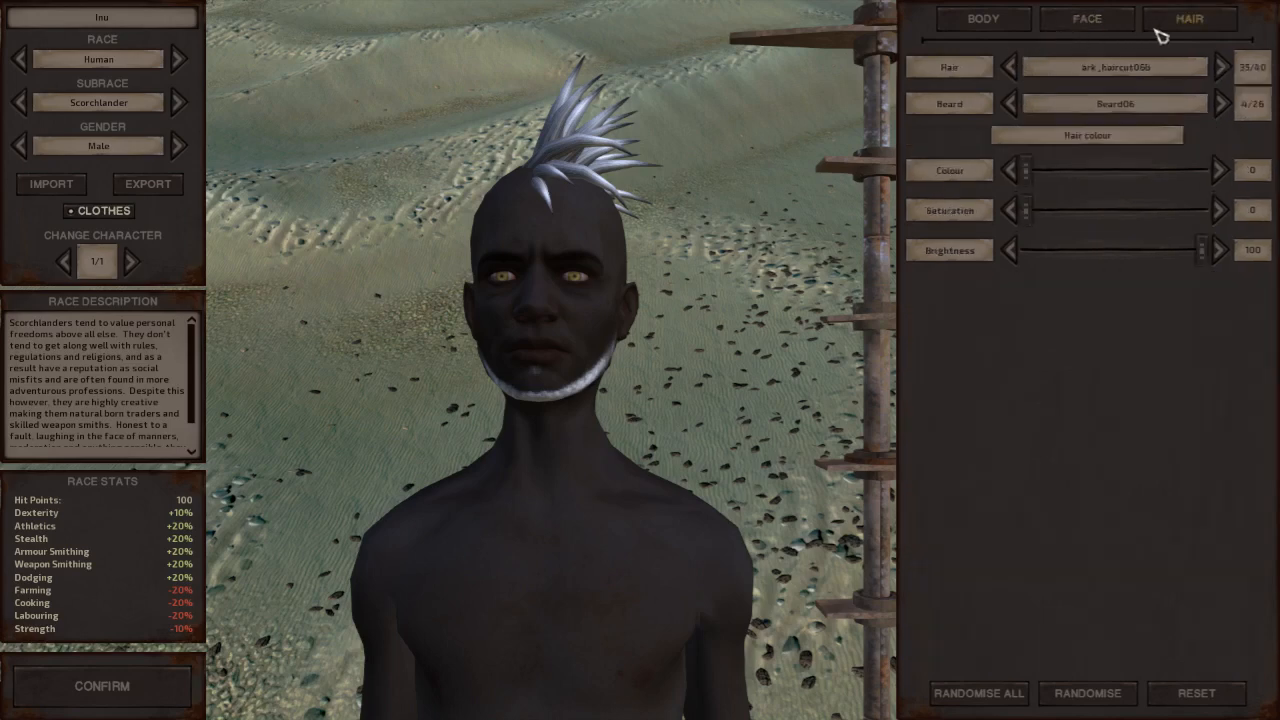
{"action": "left_click", "coordinate": [1012, 68]}
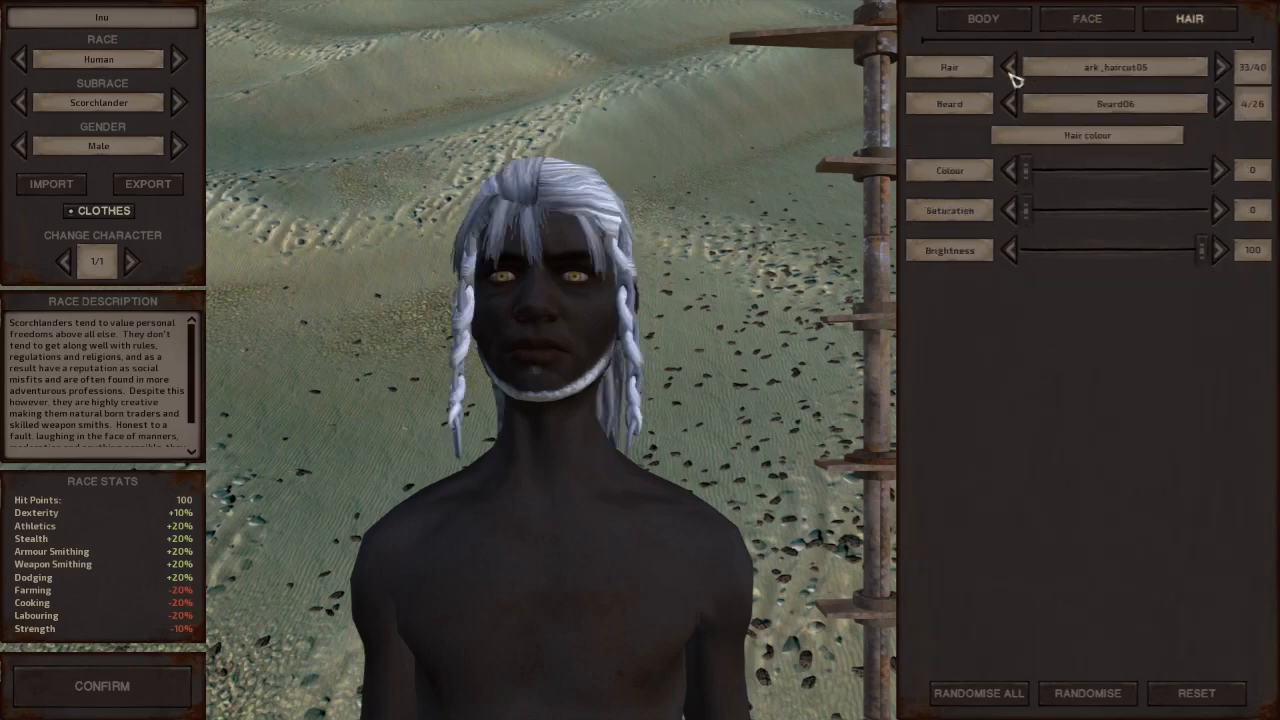
{"action": "left_click", "coordinate": [1012, 68]}
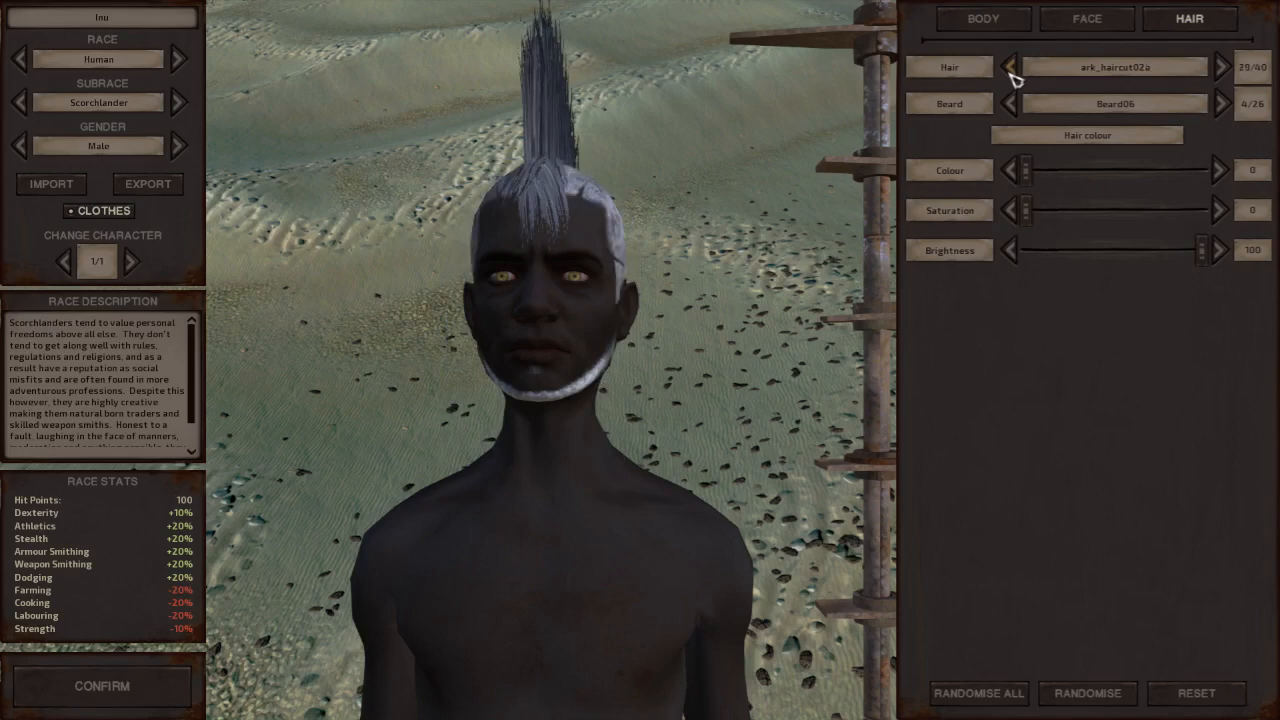
{"action": "left_click", "coordinate": [1020, 68]}
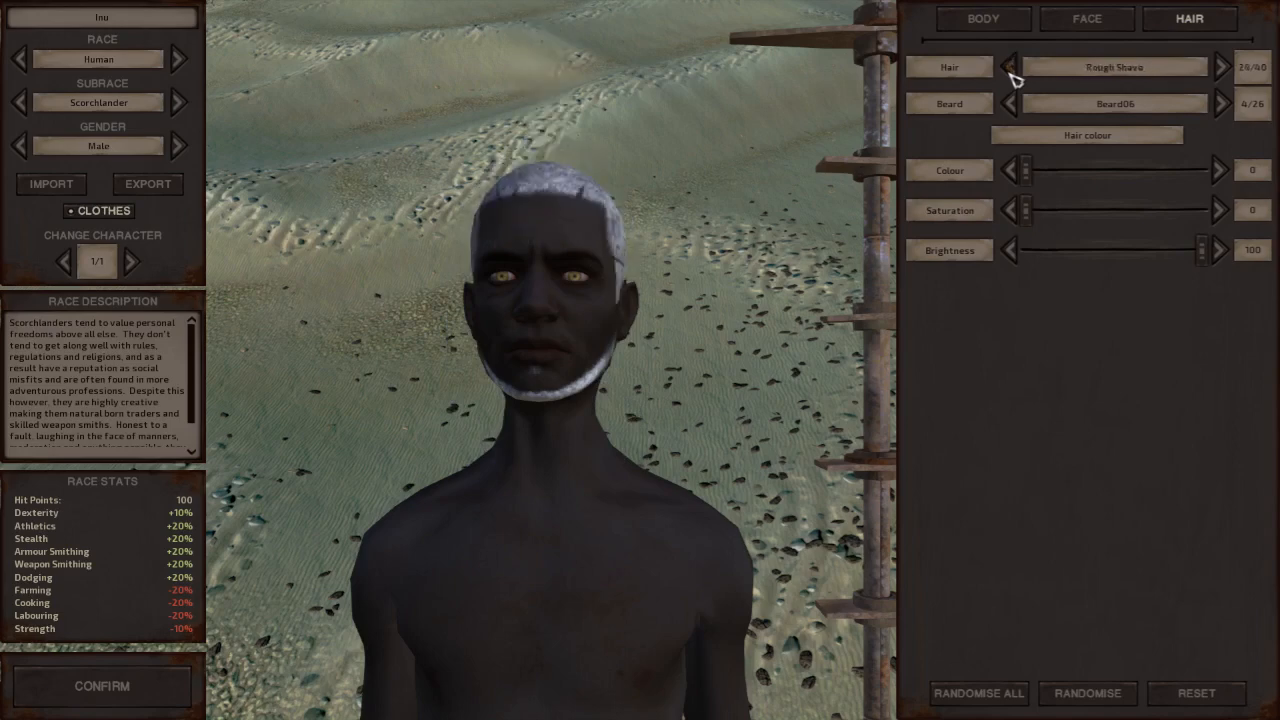
{"action": "left_click", "coordinate": [1012, 68]}
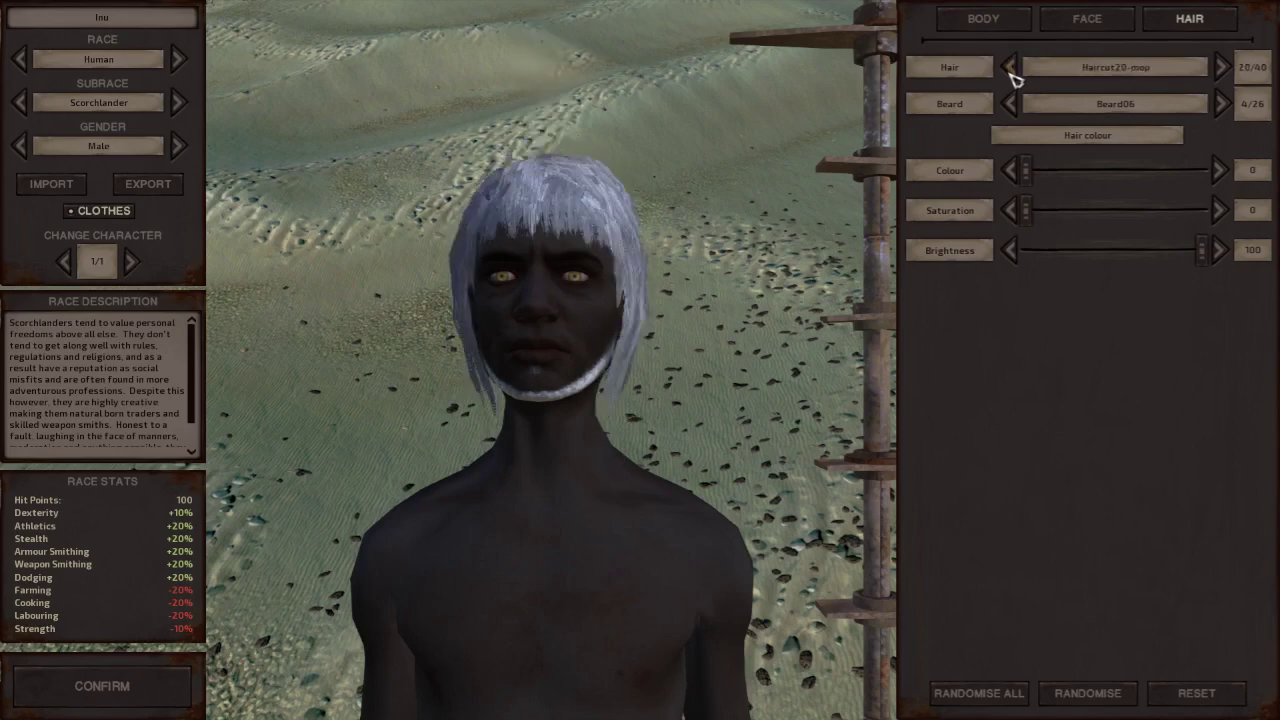
{"action": "left_click", "coordinate": [1008, 66]}
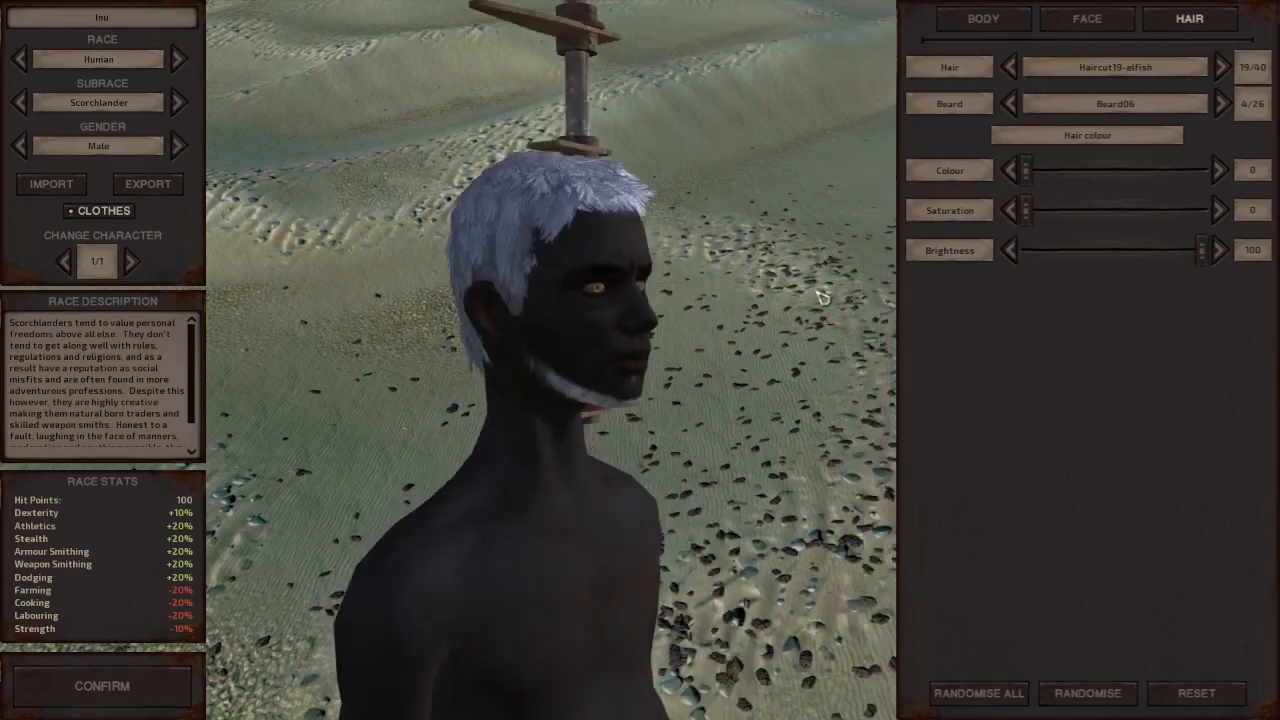
{"action": "left_click", "coordinate": [982, 18]}
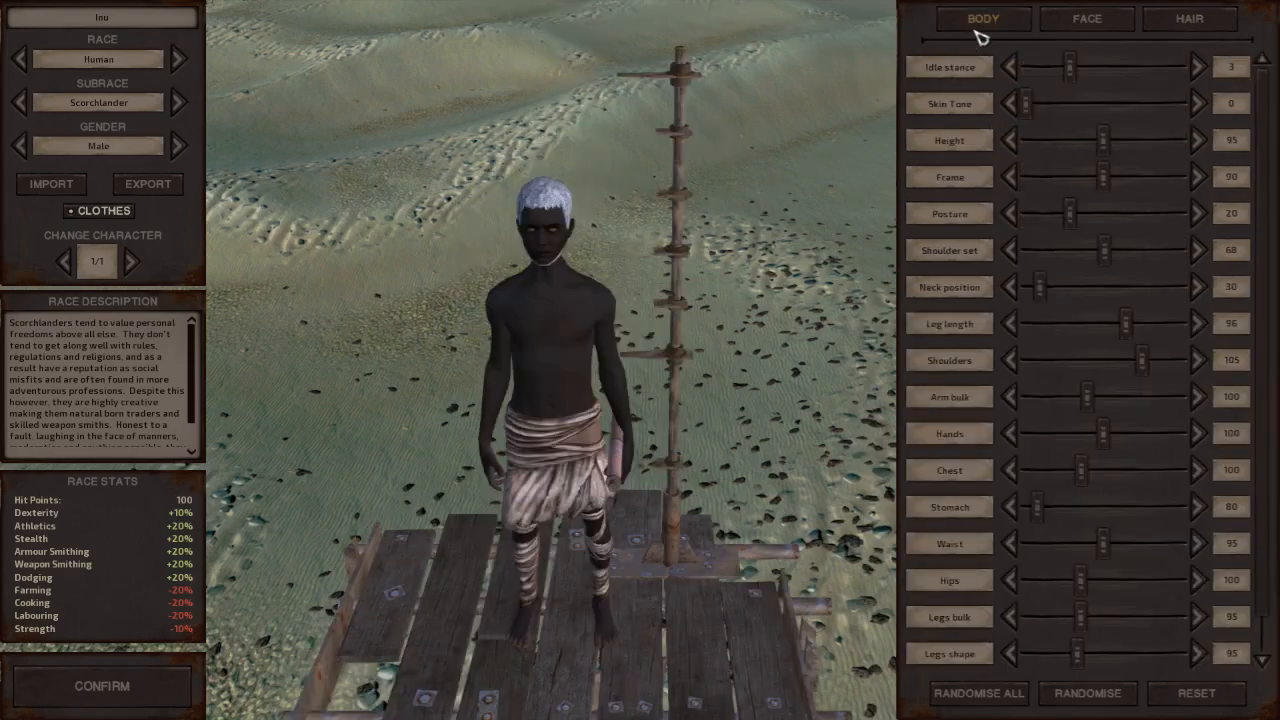
{"action": "mouse_move", "coordinate": [1096, 212]}
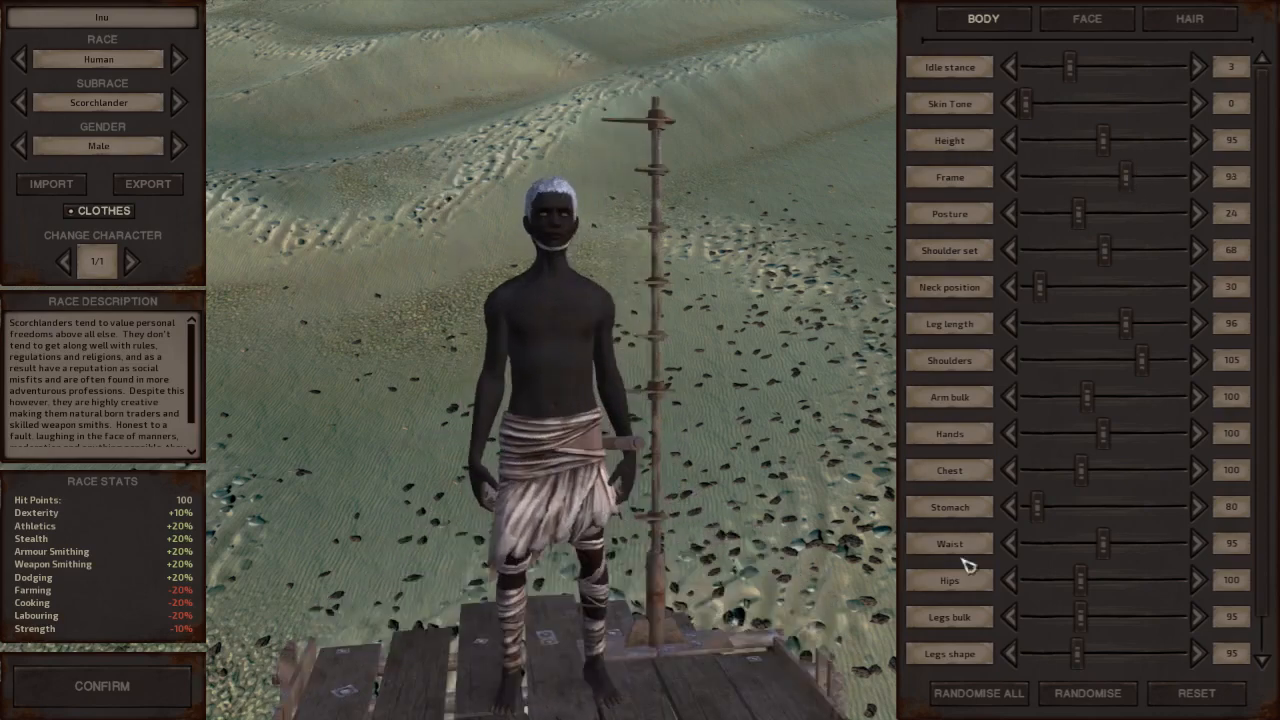
{"action": "mouse_move", "coordinate": [130, 690]}
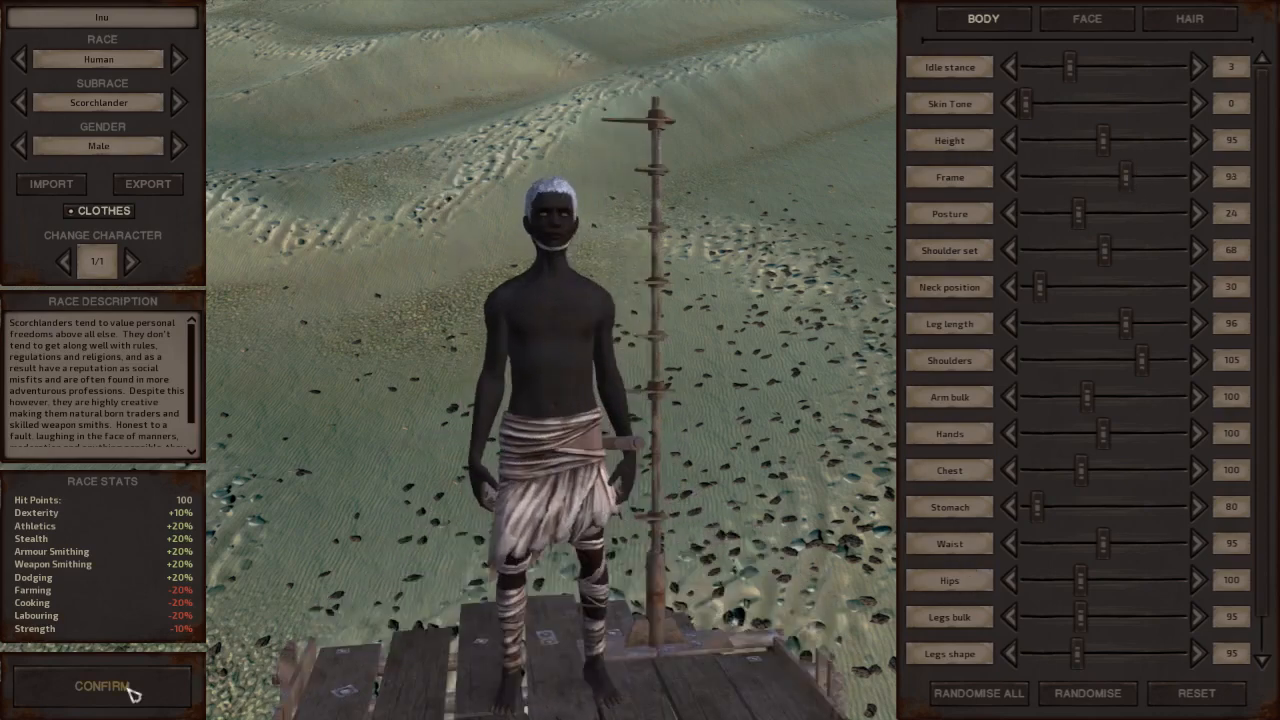
{"action": "mouse_move", "coordinate": [120, 12]}
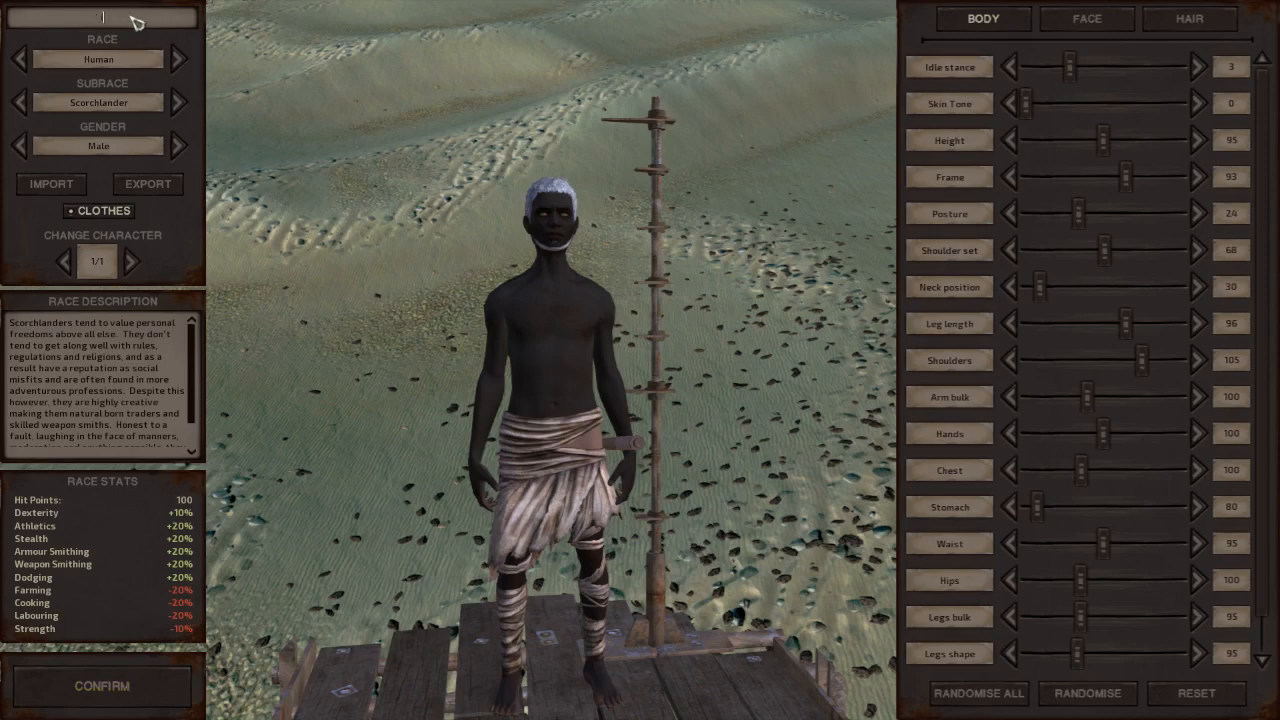
Step: Name the character SCARlet0 in the name field
{"action": "type", "text": "SCARA"}
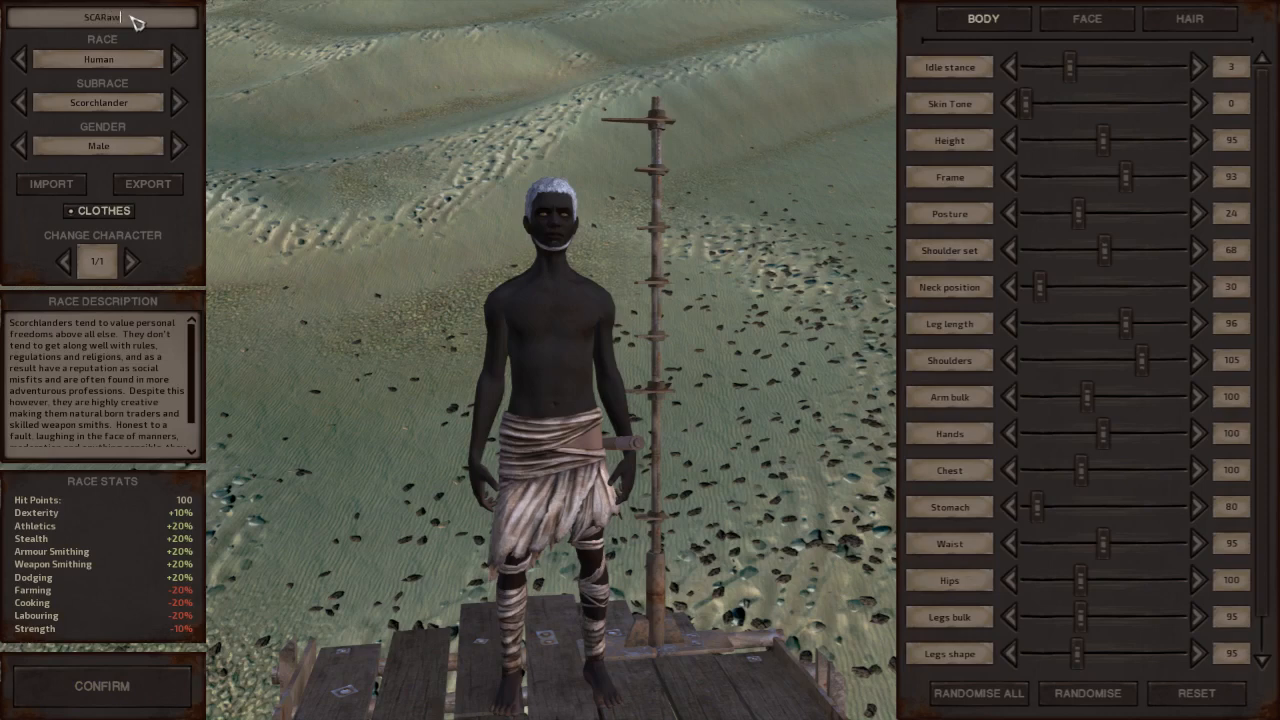
{"action": "mouse_move", "coordinate": [82, 696]}
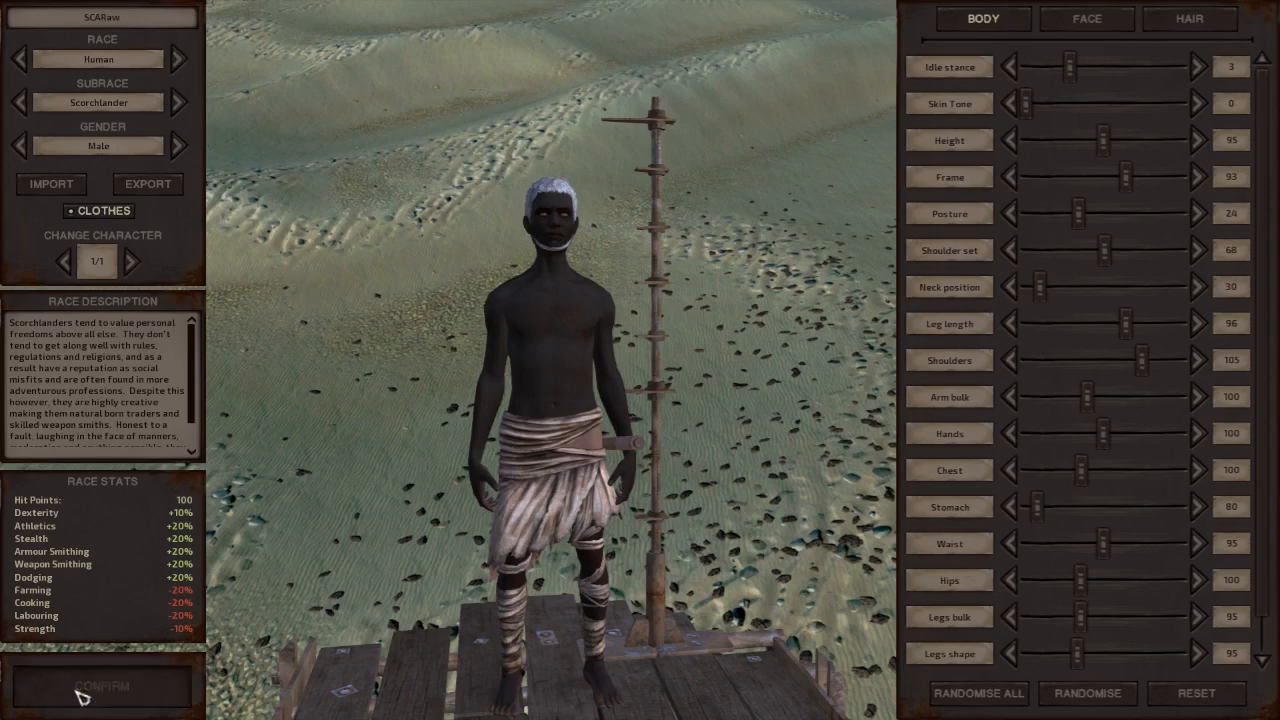
Step: Confirm the character, enter the world and zoom the world map in near The Hub
{"action": "left_click", "coordinate": [100, 684]}
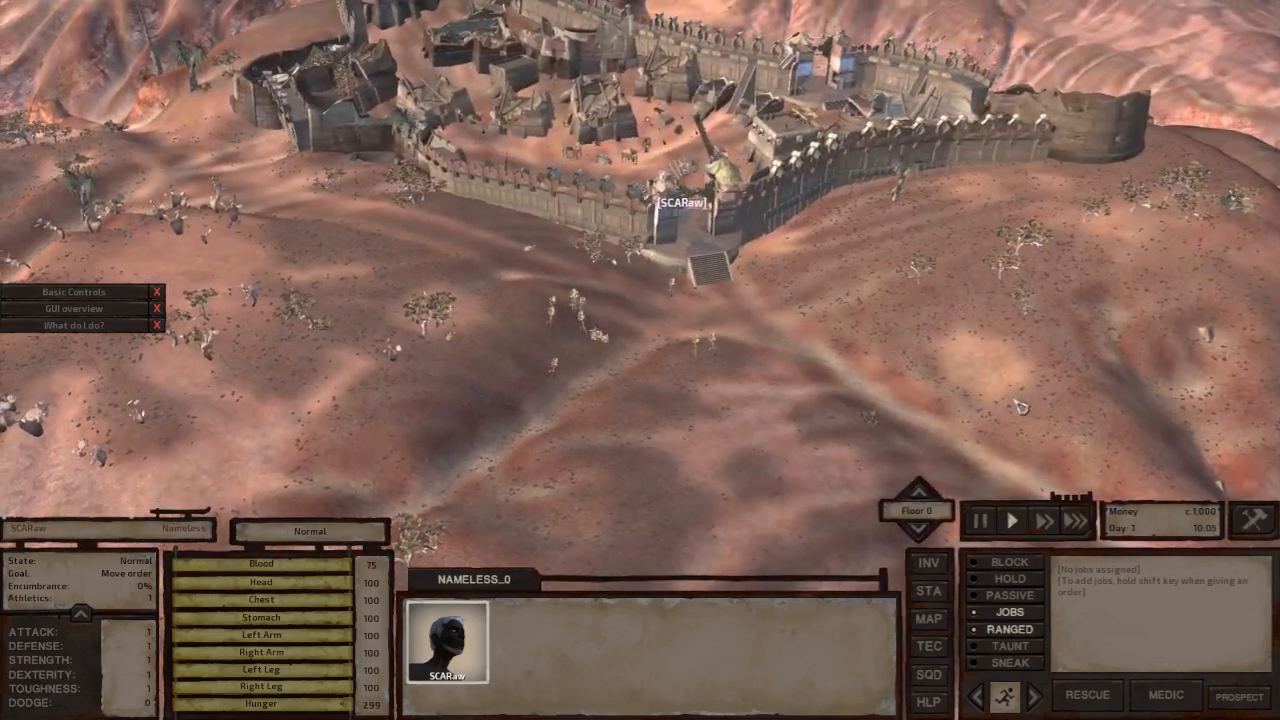
{"action": "left_click", "coordinate": [928, 618]}
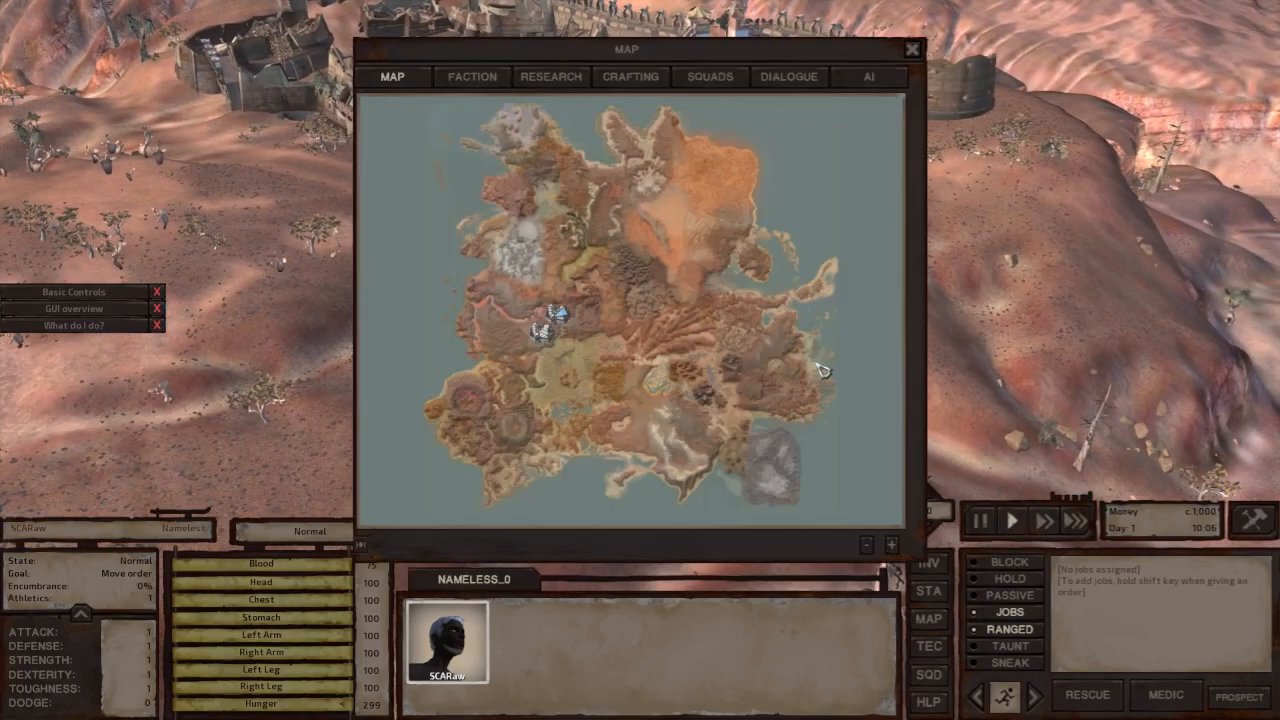
{"action": "scroll", "scroll_direction": "up", "scroll_amount": 3}
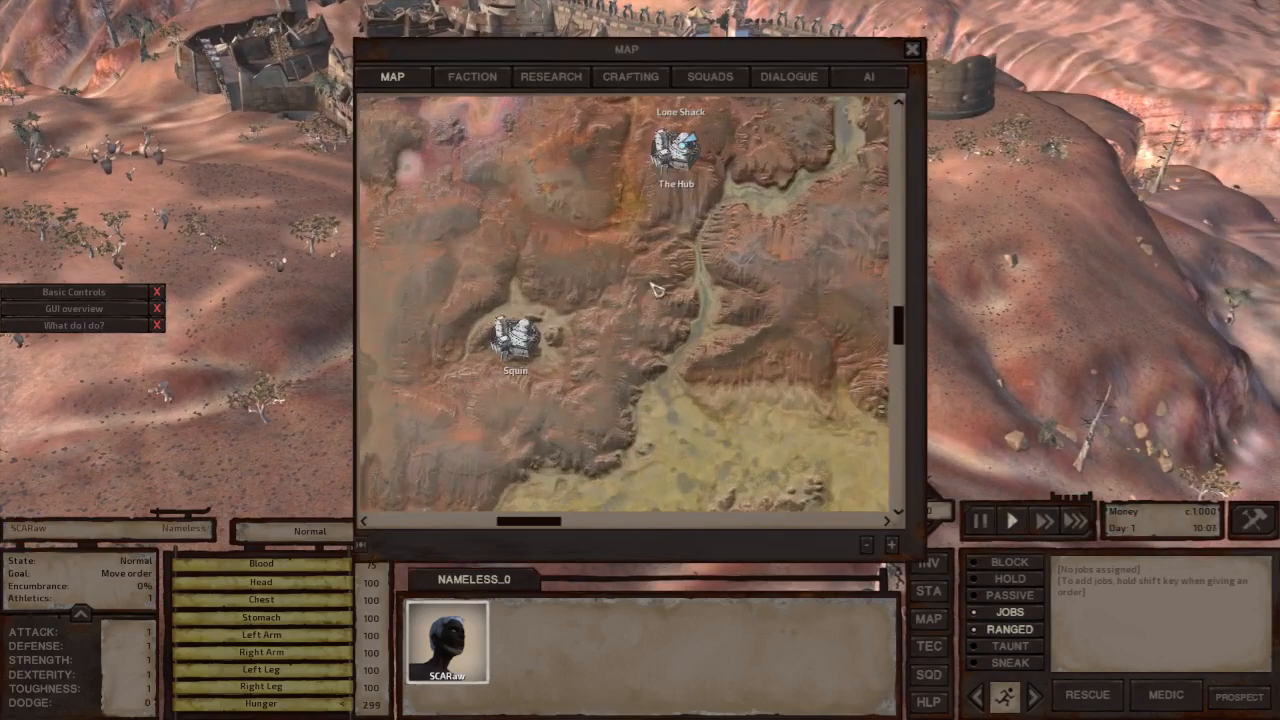
{"action": "mouse_move", "coordinate": [556, 336]}
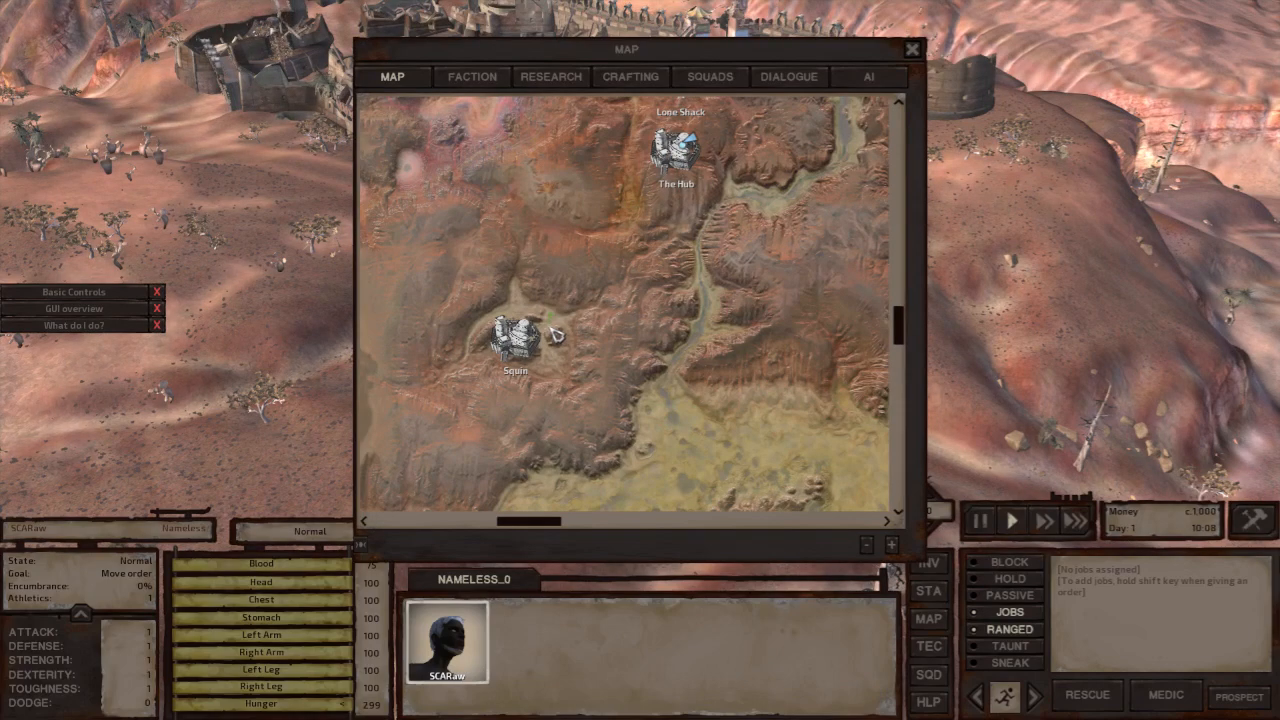